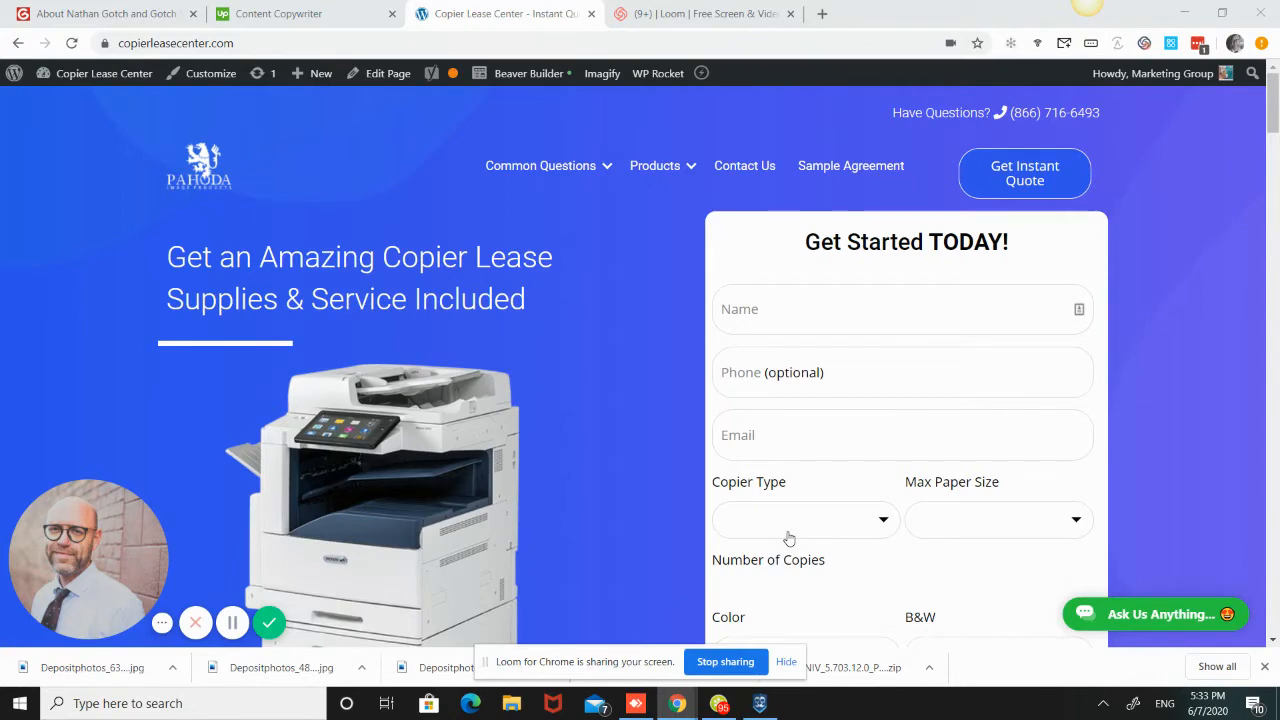
# Step: Go to the Current Rates page and scroll to the lease rate tables for the three purchase options
pyautogui.scroll(-3)
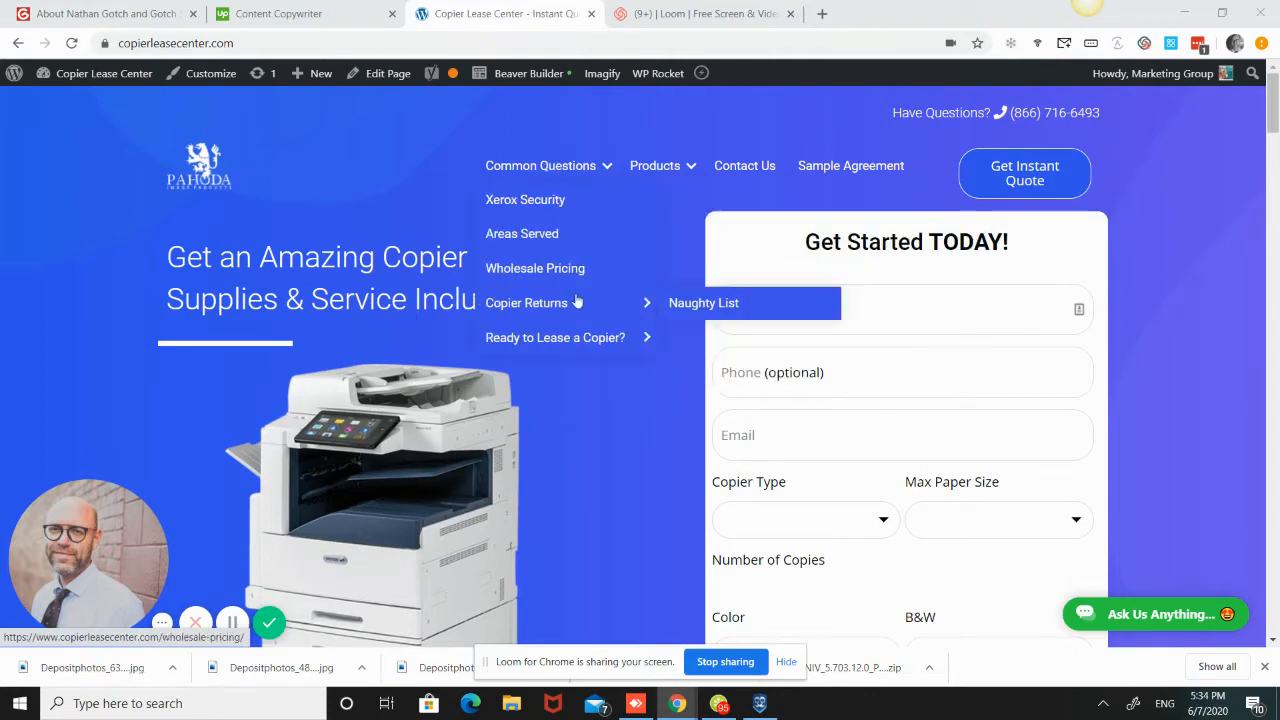
pyautogui.moveTo(556, 336)
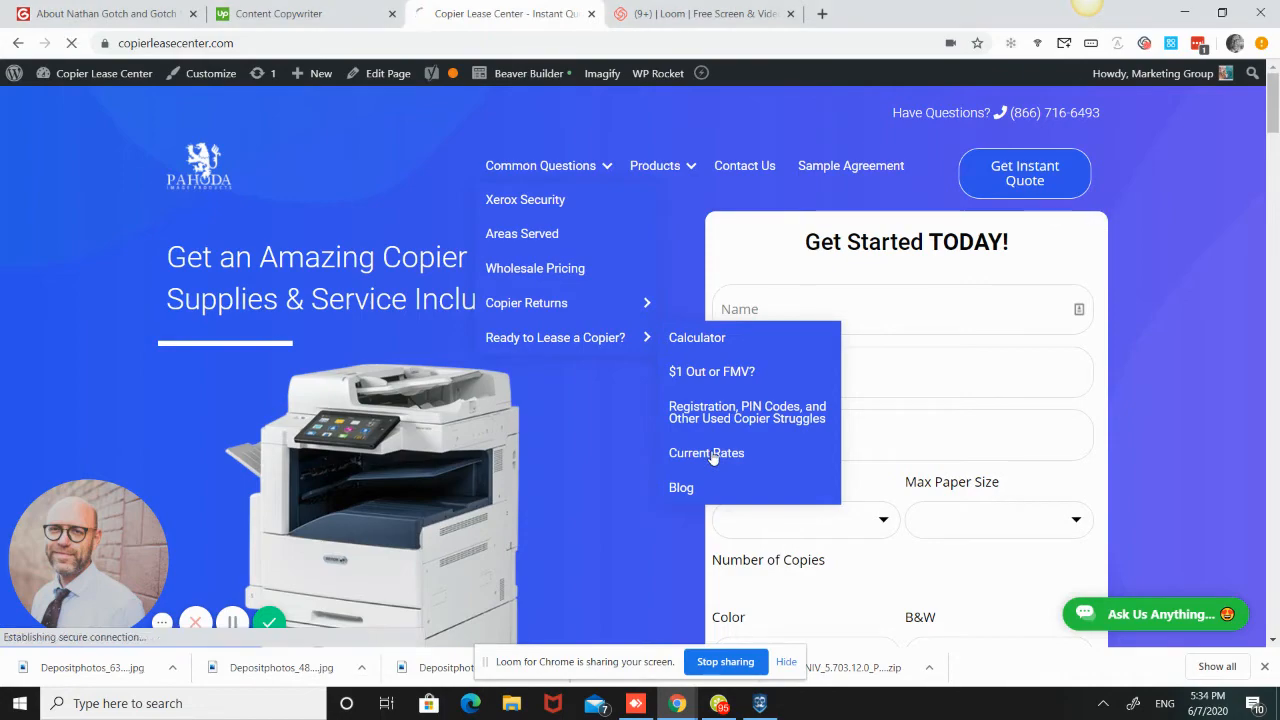
pyautogui.click(706, 452)
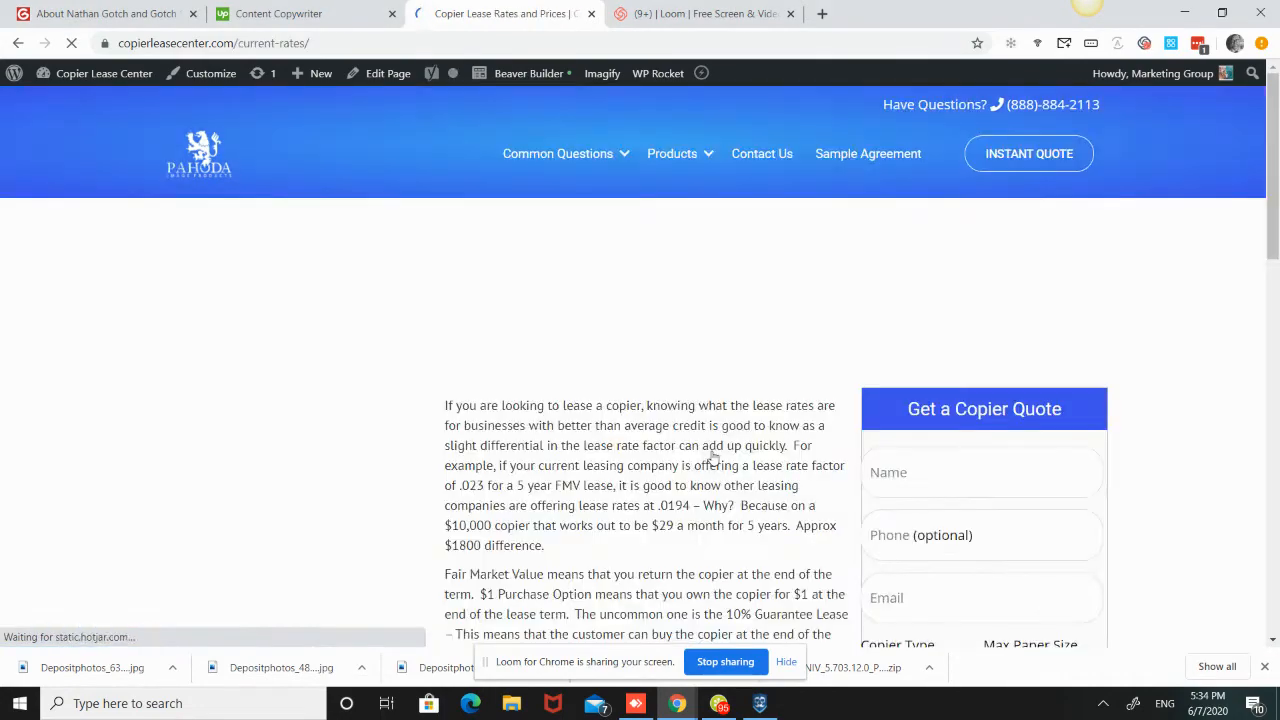
pyautogui.scroll(-3)
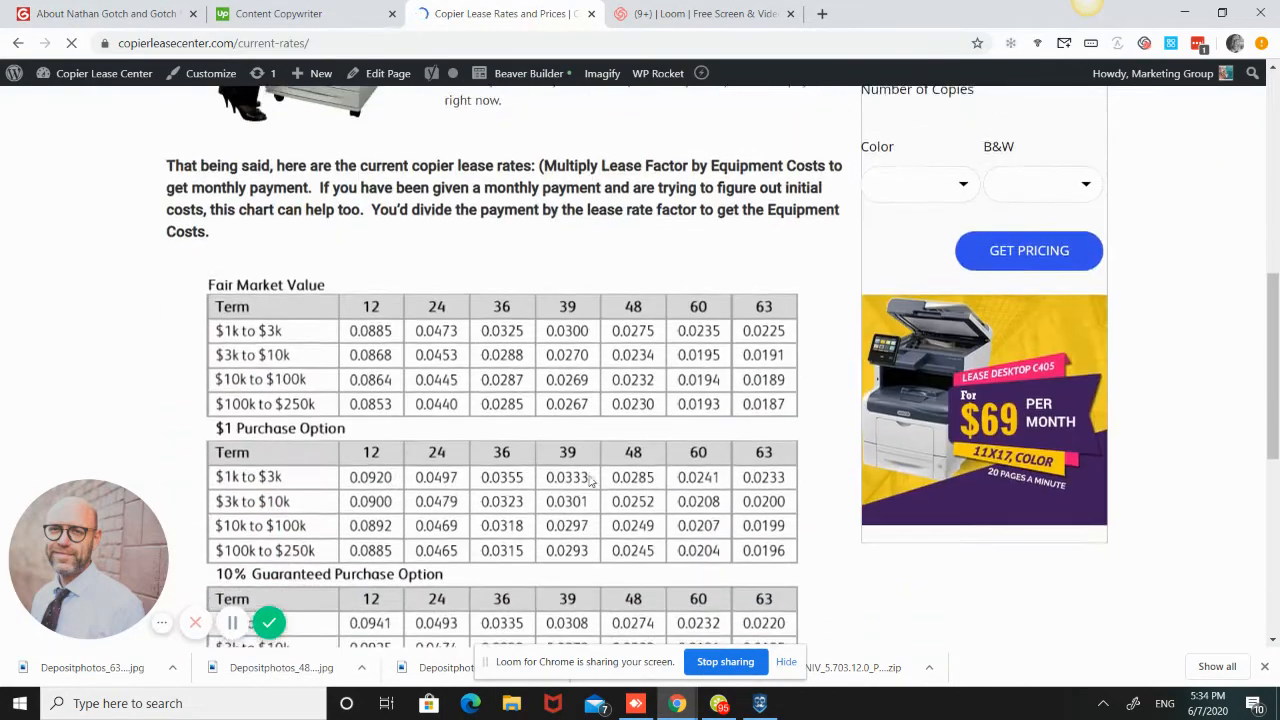
pyautogui.scroll(-3)
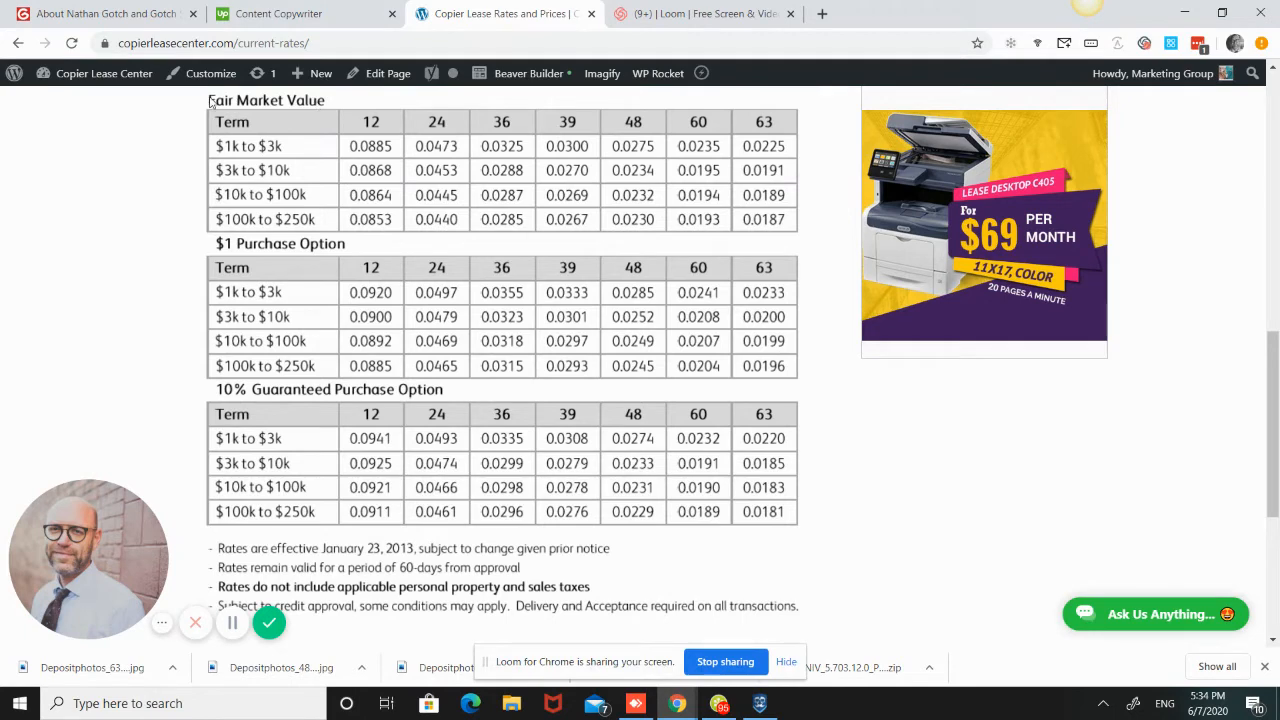
pyautogui.moveTo(308, 110)
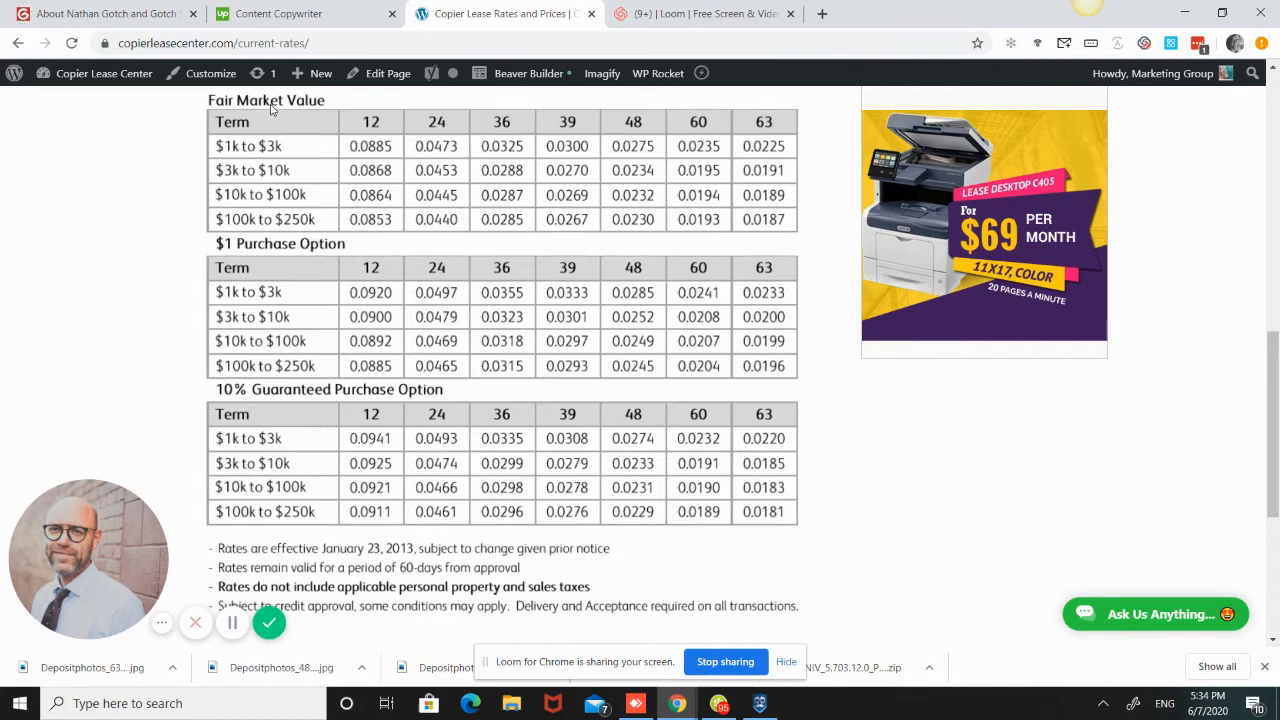
pyautogui.moveTo(304, 120)
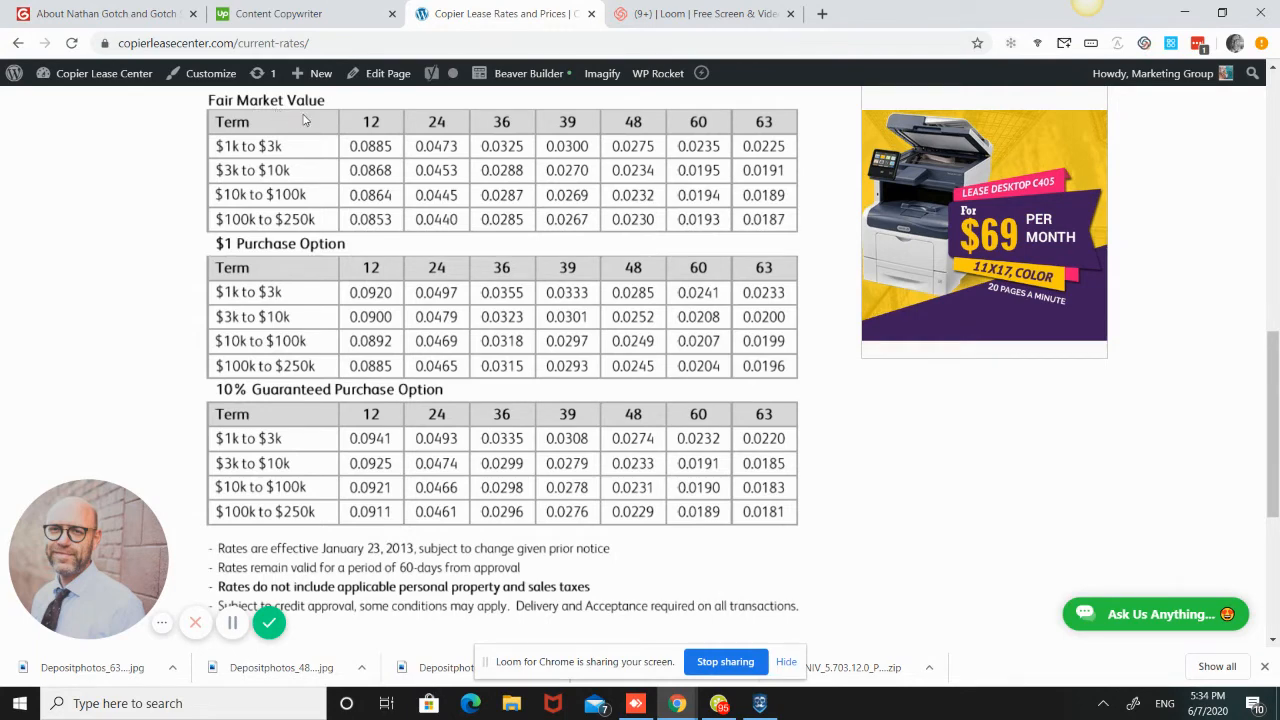
pyautogui.moveTo(536, 114)
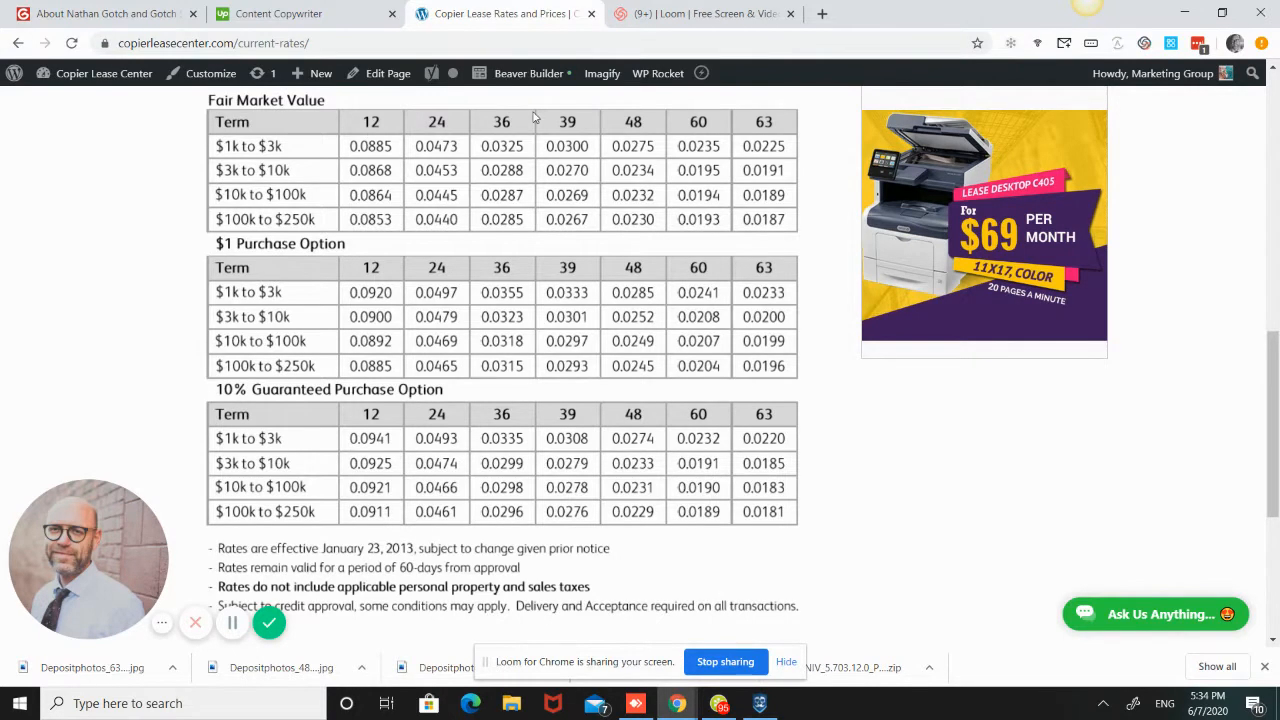
pyautogui.moveTo(680, 128)
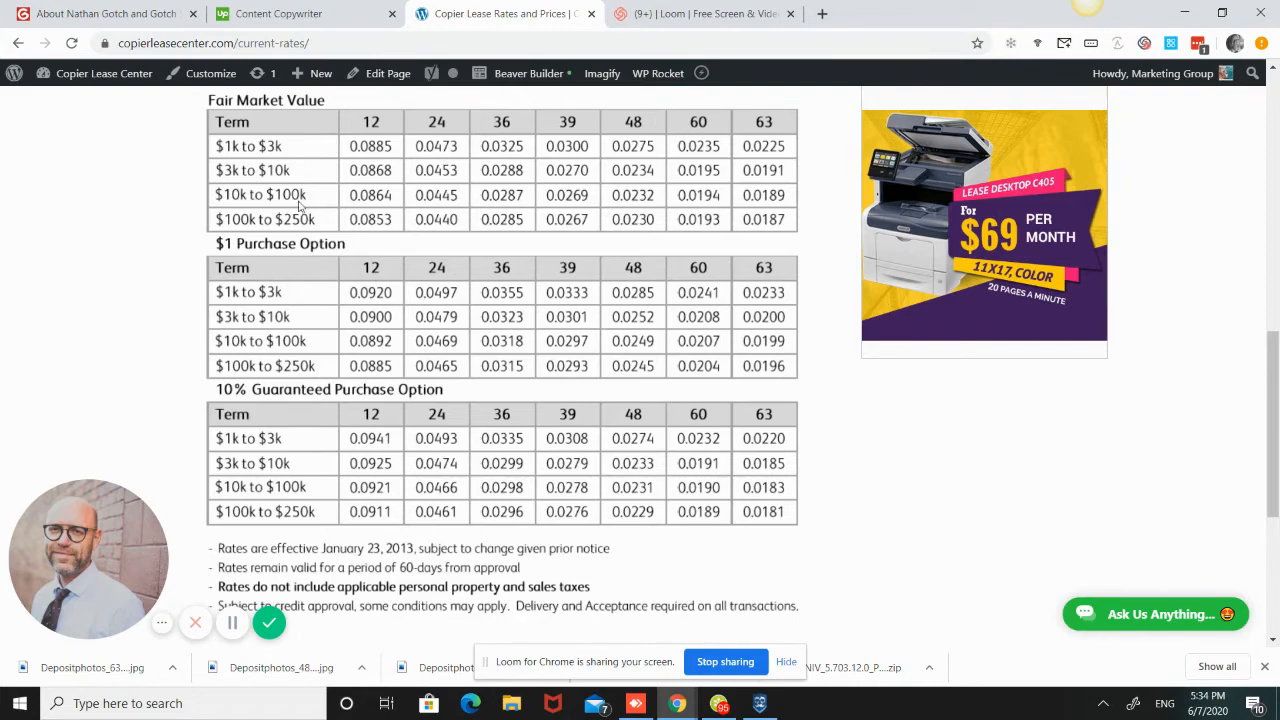
pyautogui.moveTo(238, 258)
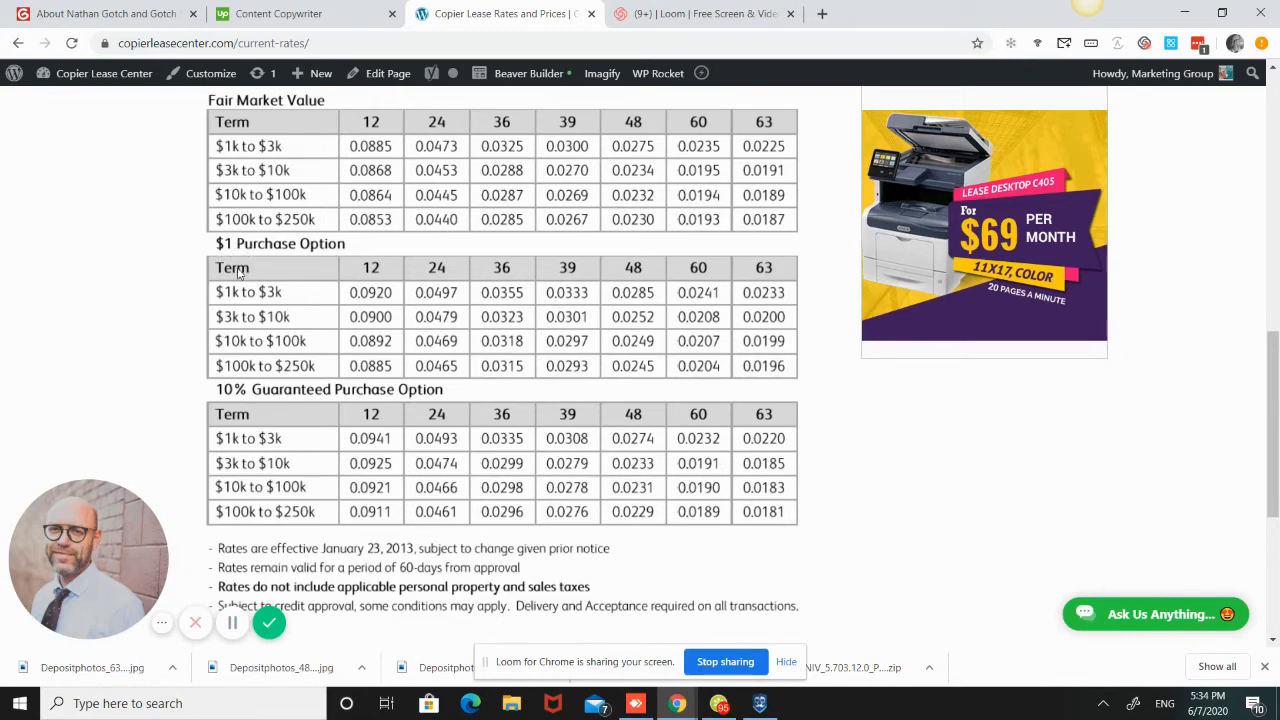
pyautogui.moveTo(700, 310)
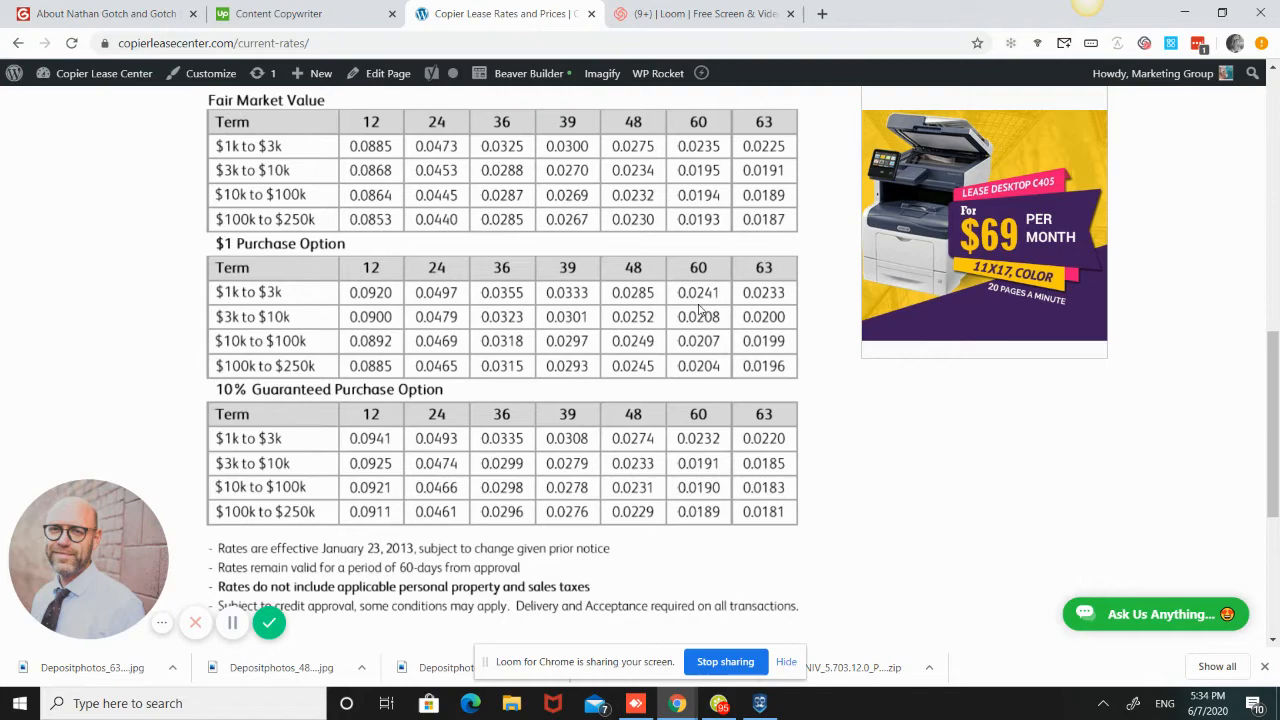
pyautogui.click(432, 72)
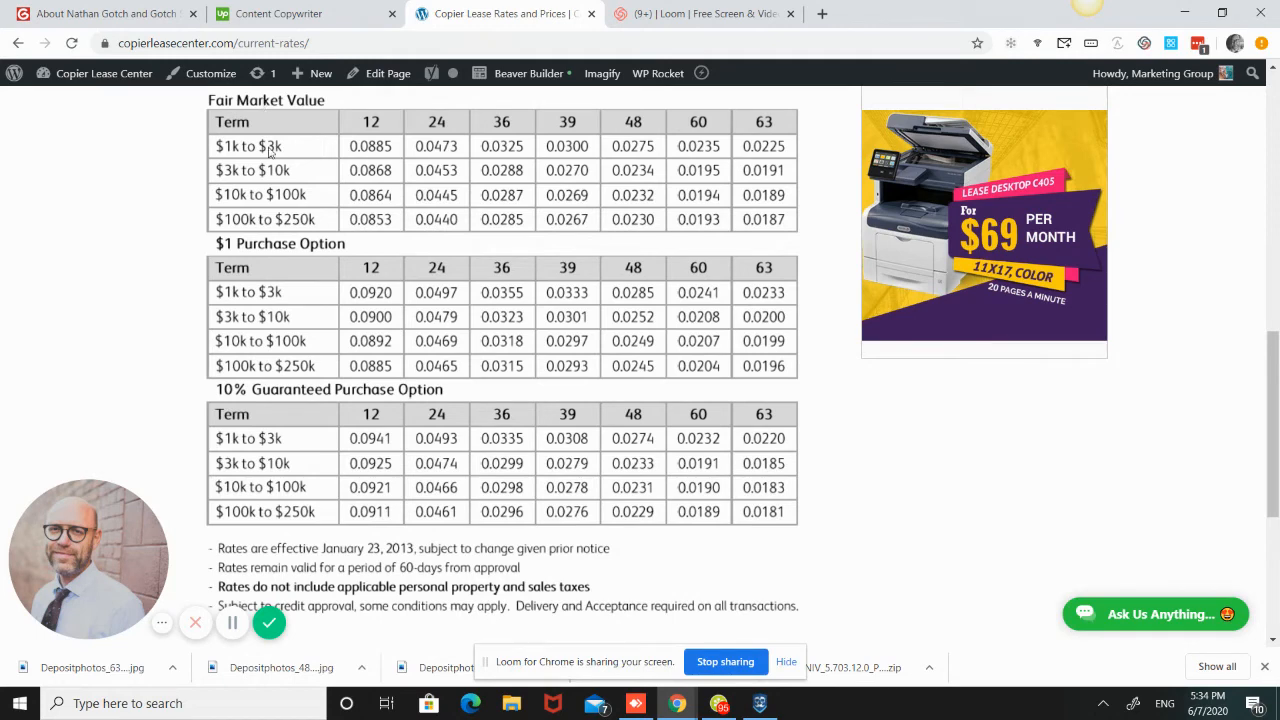
pyautogui.moveTo(242, 248)
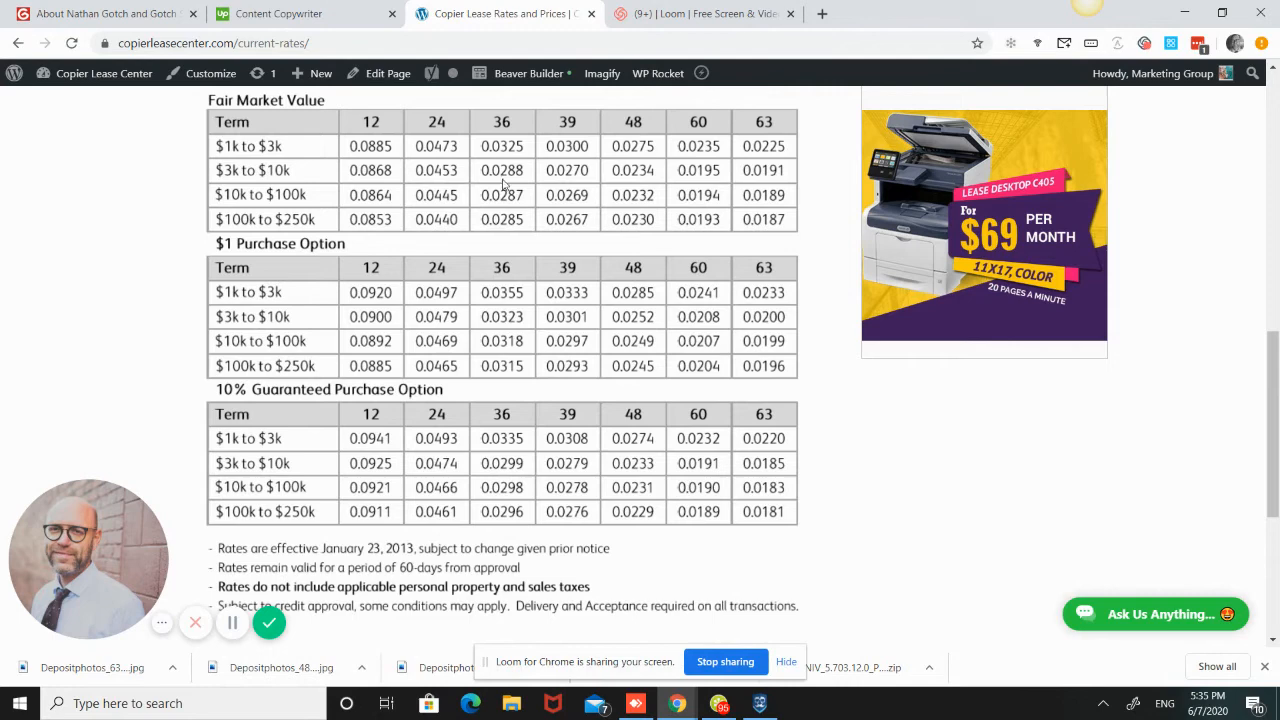
pyautogui.moveTo(710, 180)
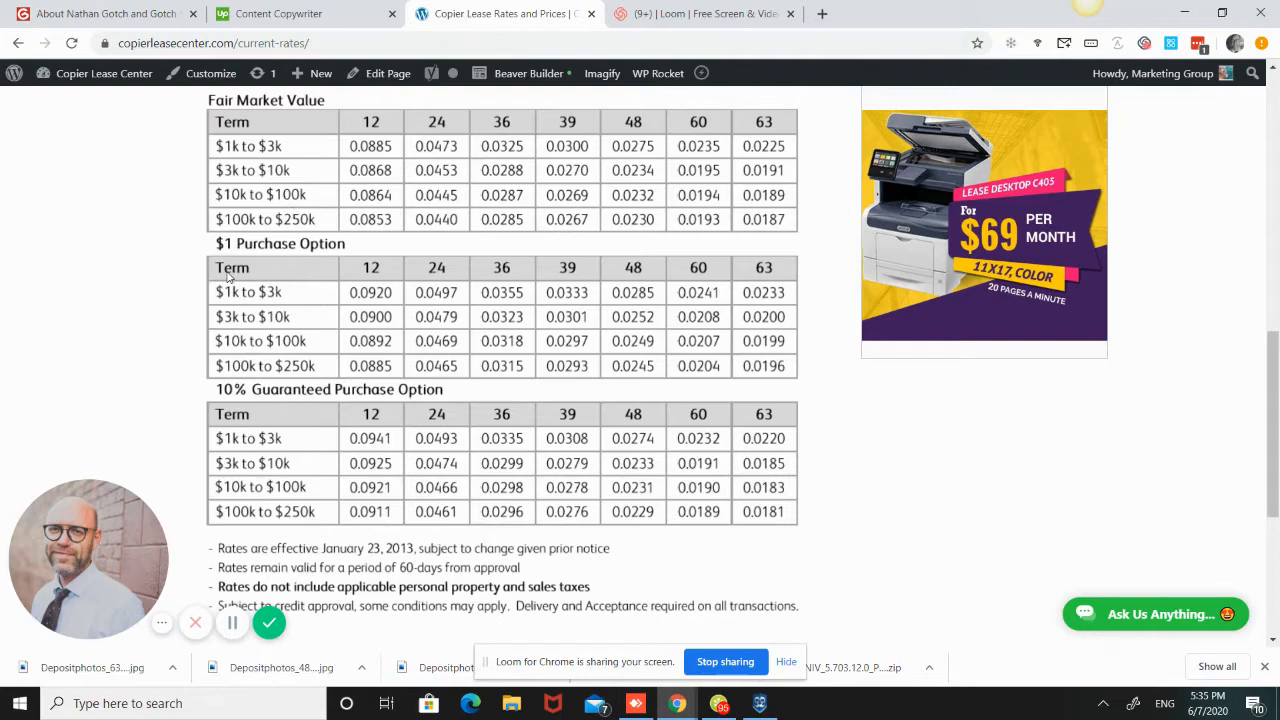
pyautogui.moveTo(330, 256)
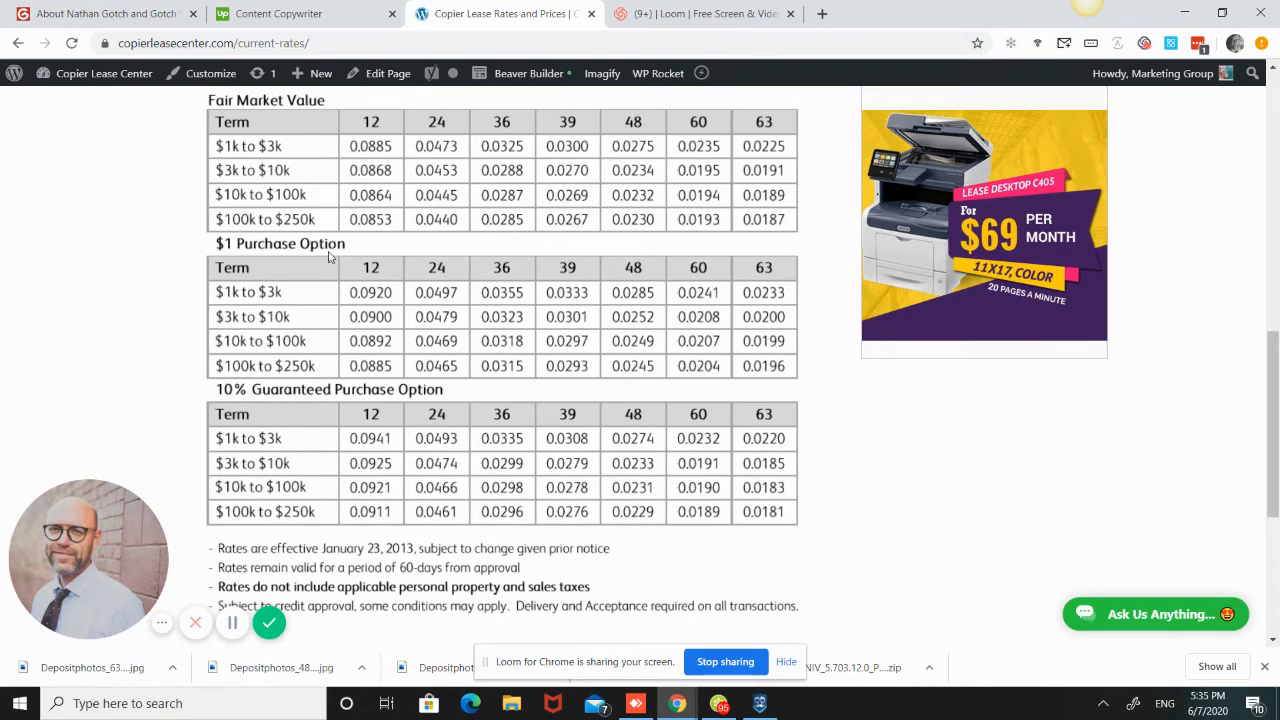
pyautogui.moveTo(702, 268)
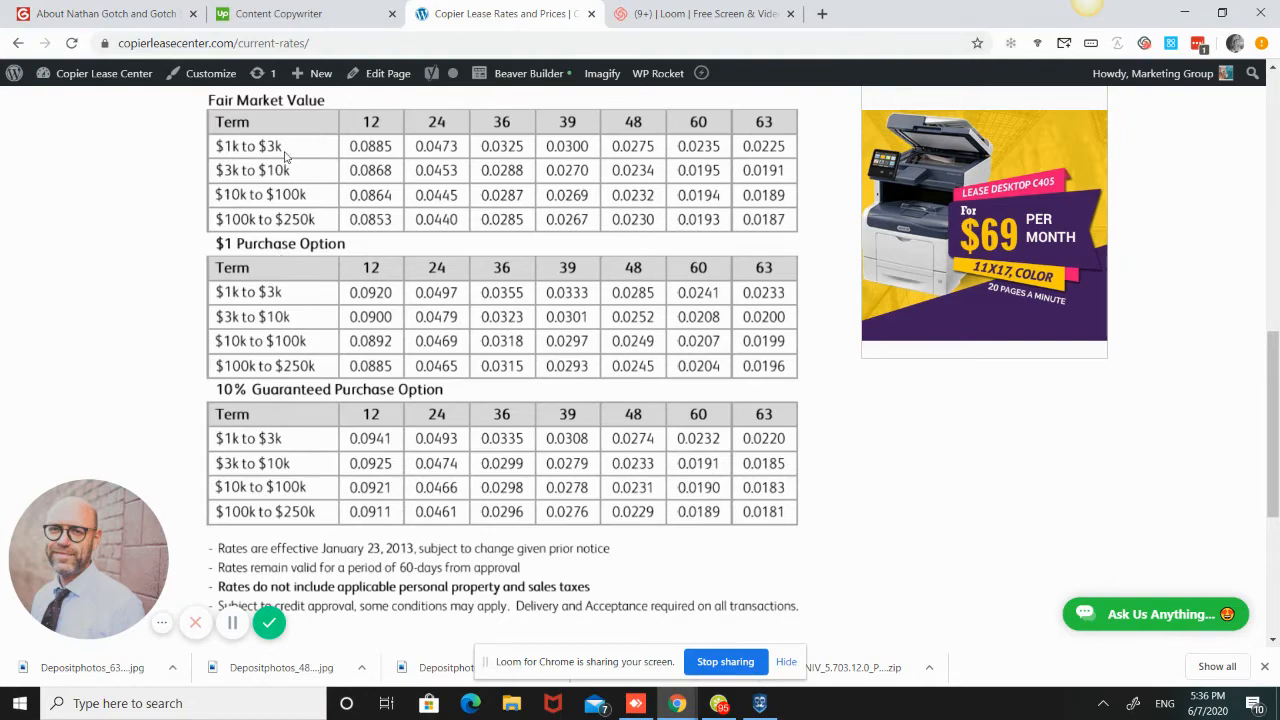
pyautogui.moveTo(710, 160)
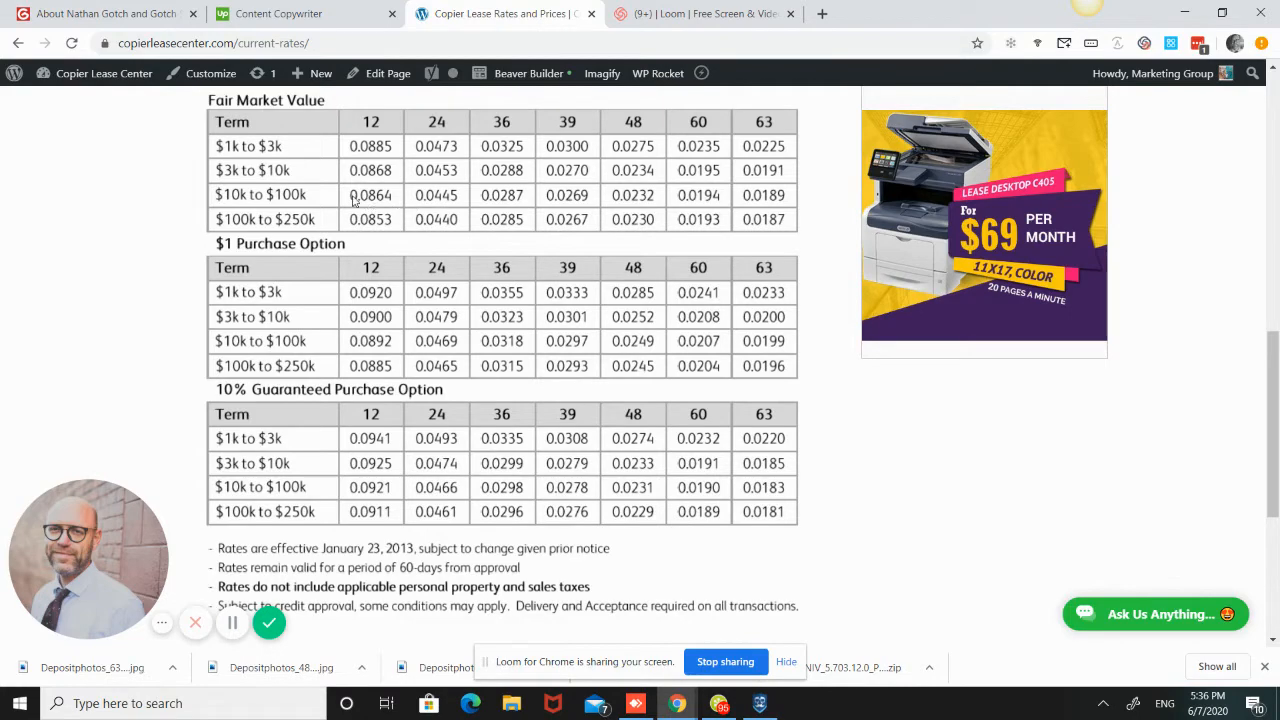
pyautogui.moveTo(648, 184)
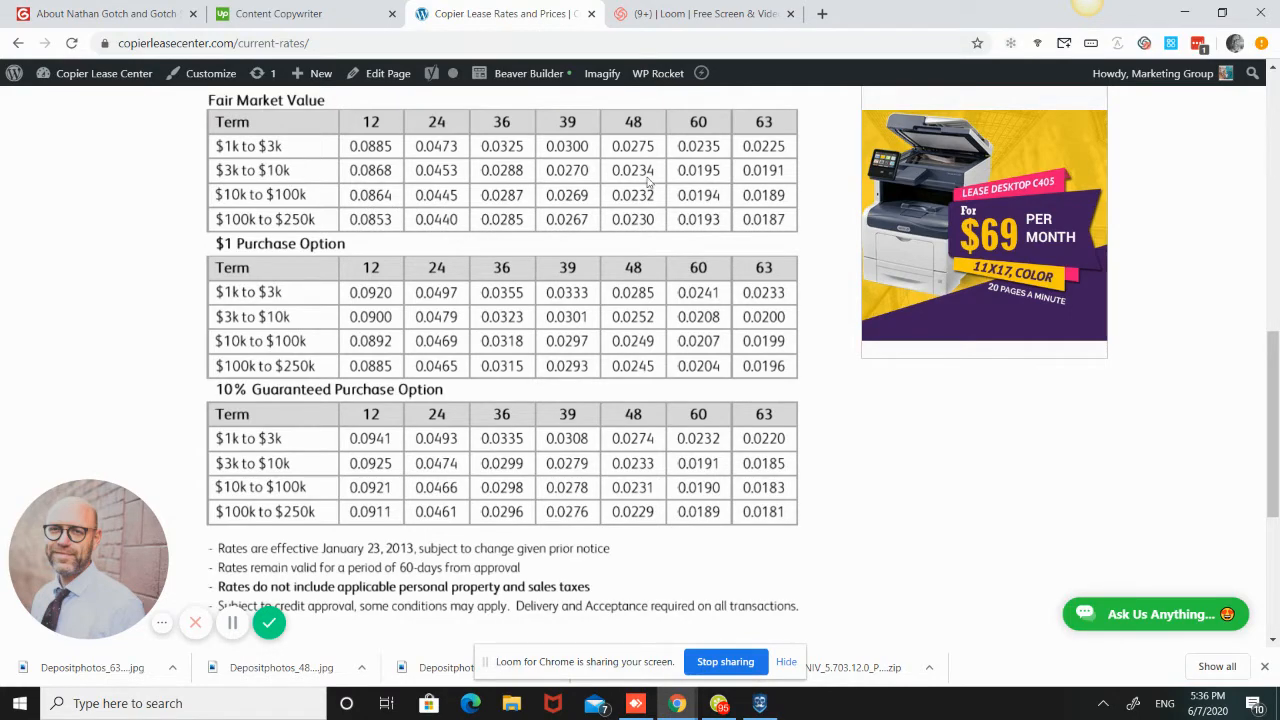
pyautogui.moveTo(708, 150)
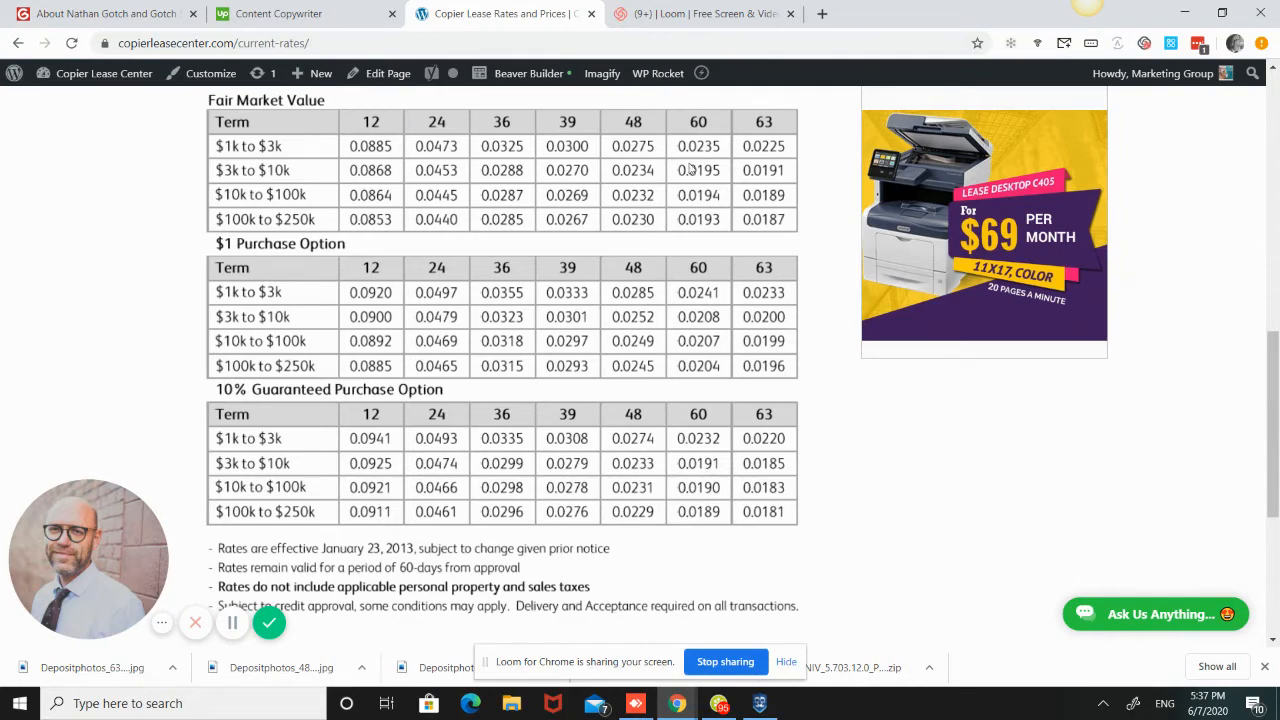
pyautogui.moveTo(650, 178)
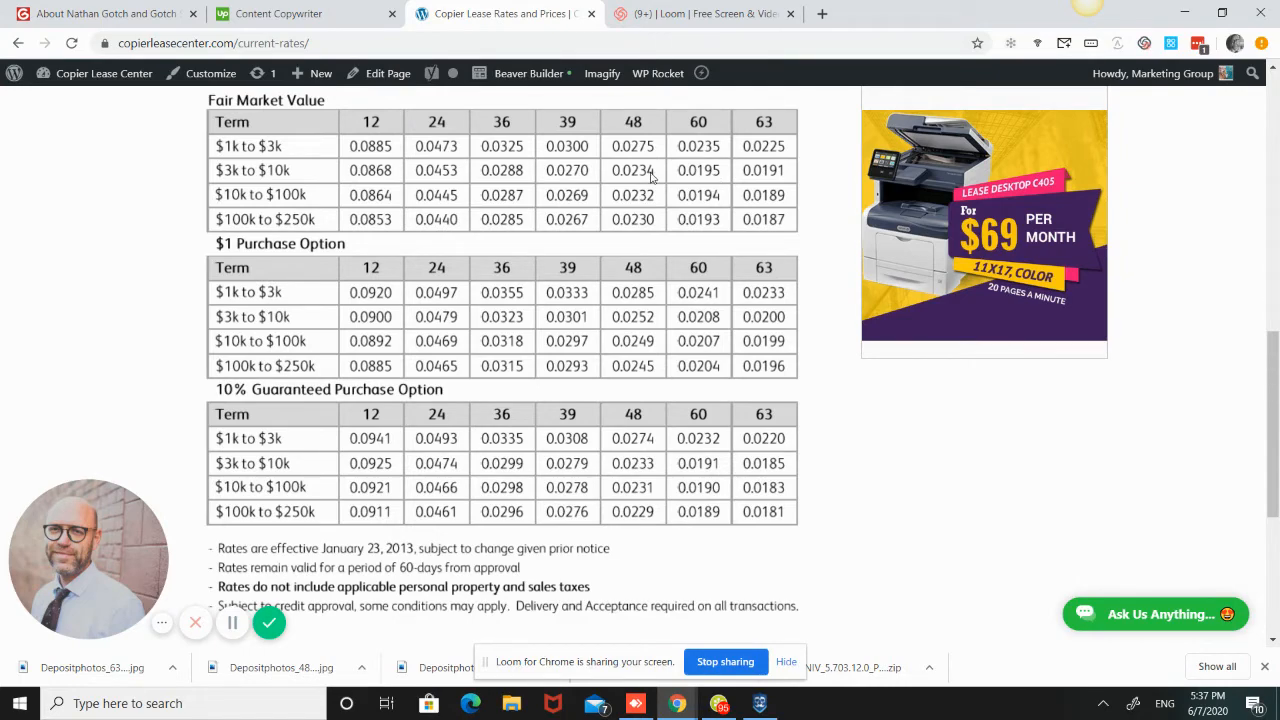
pyautogui.moveTo(686, 188)
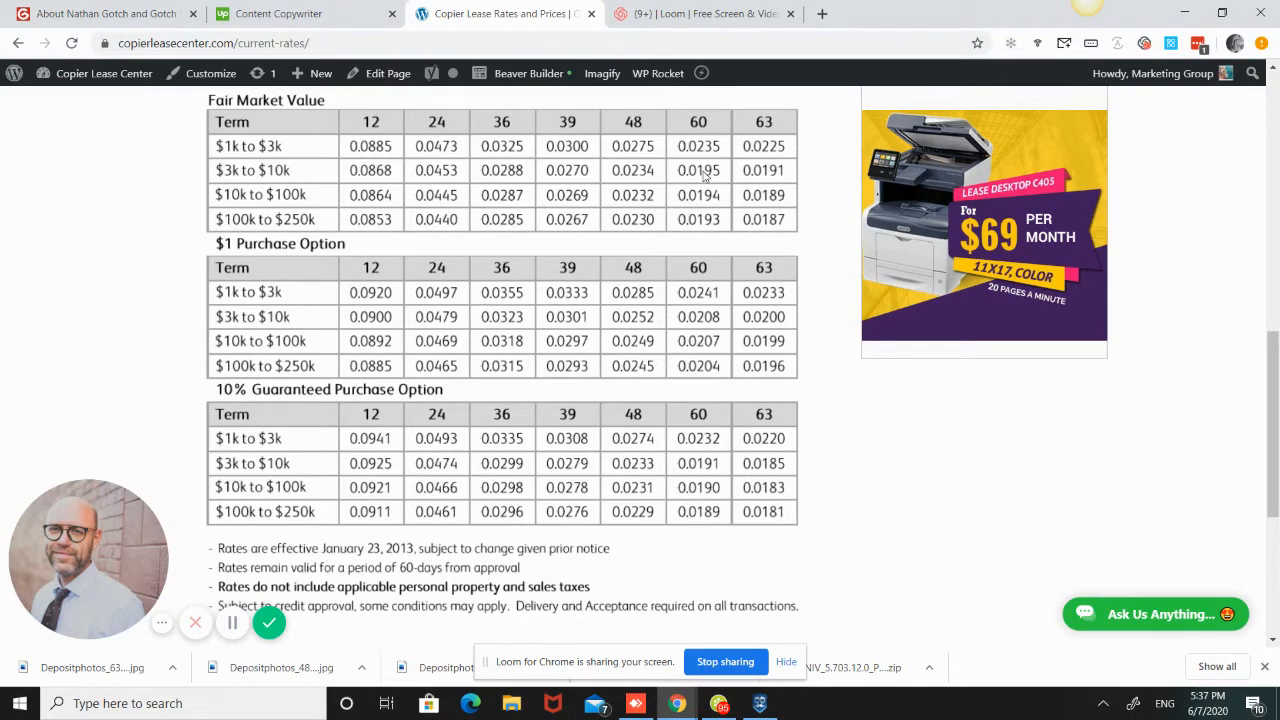
pyautogui.moveTo(636, 206)
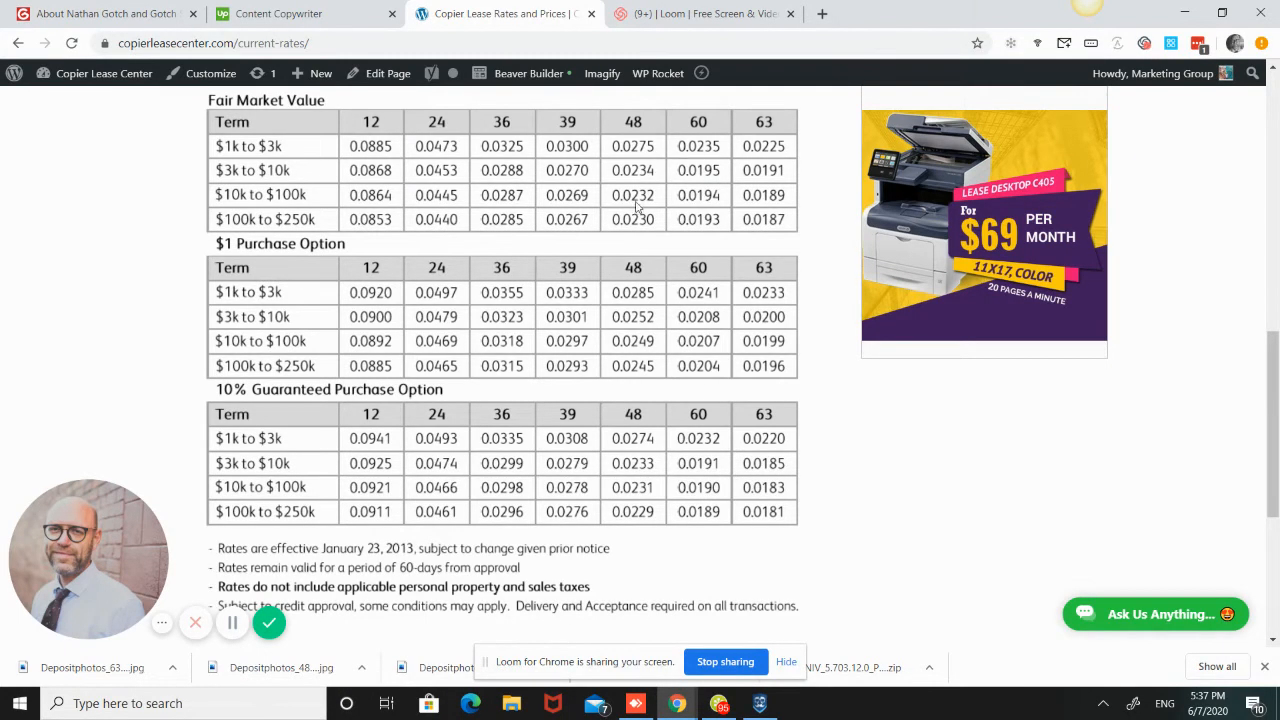
pyautogui.moveTo(616, 166)
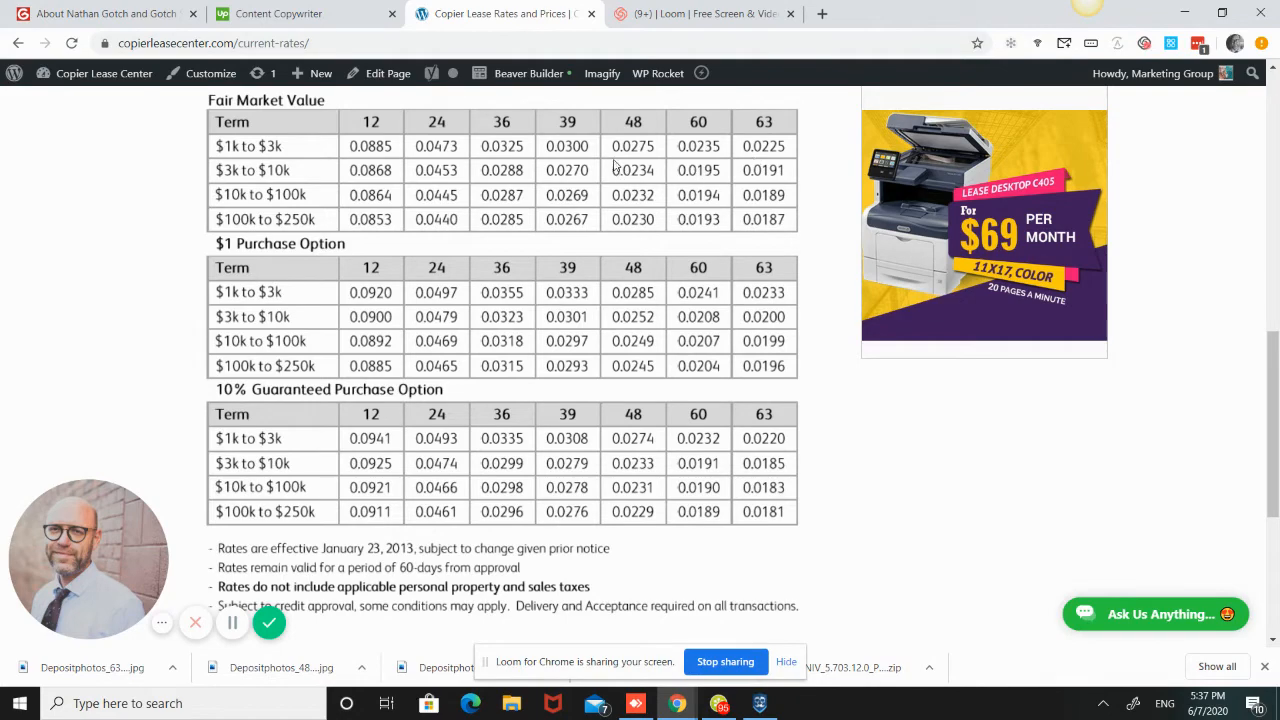
pyautogui.moveTo(664, 356)
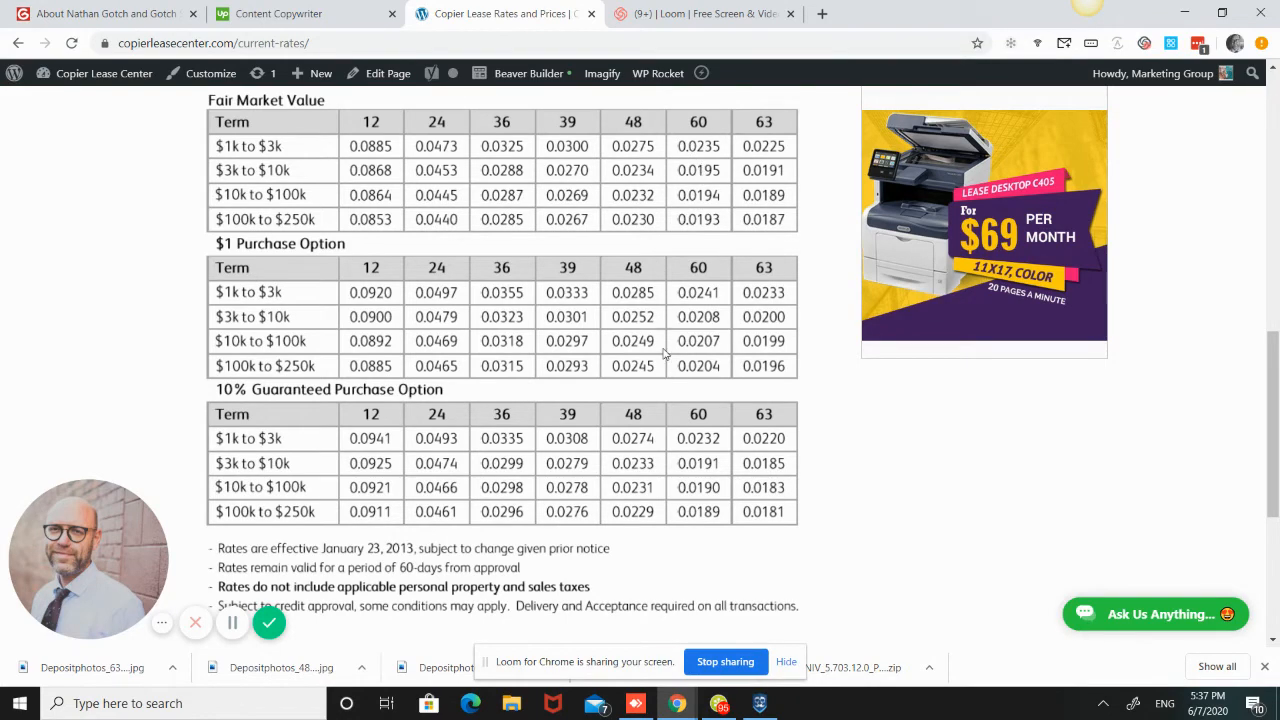
pyautogui.scroll(-3)
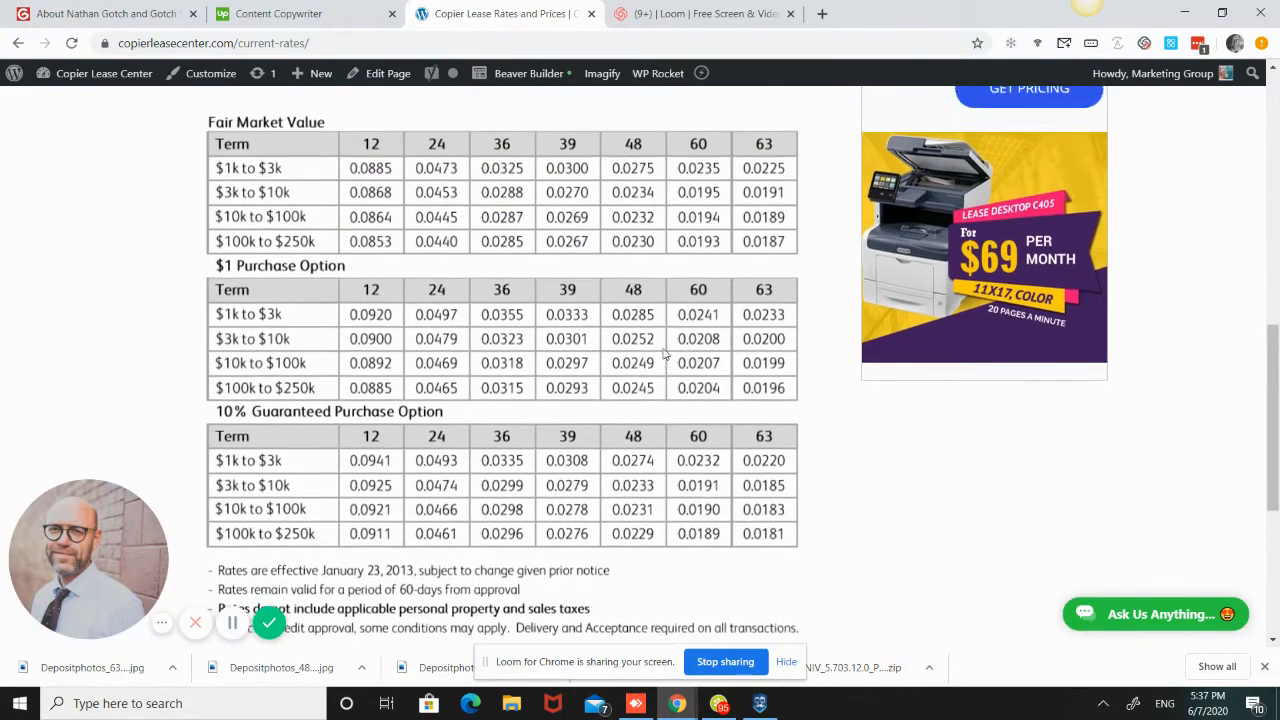
pyautogui.scroll(-3)
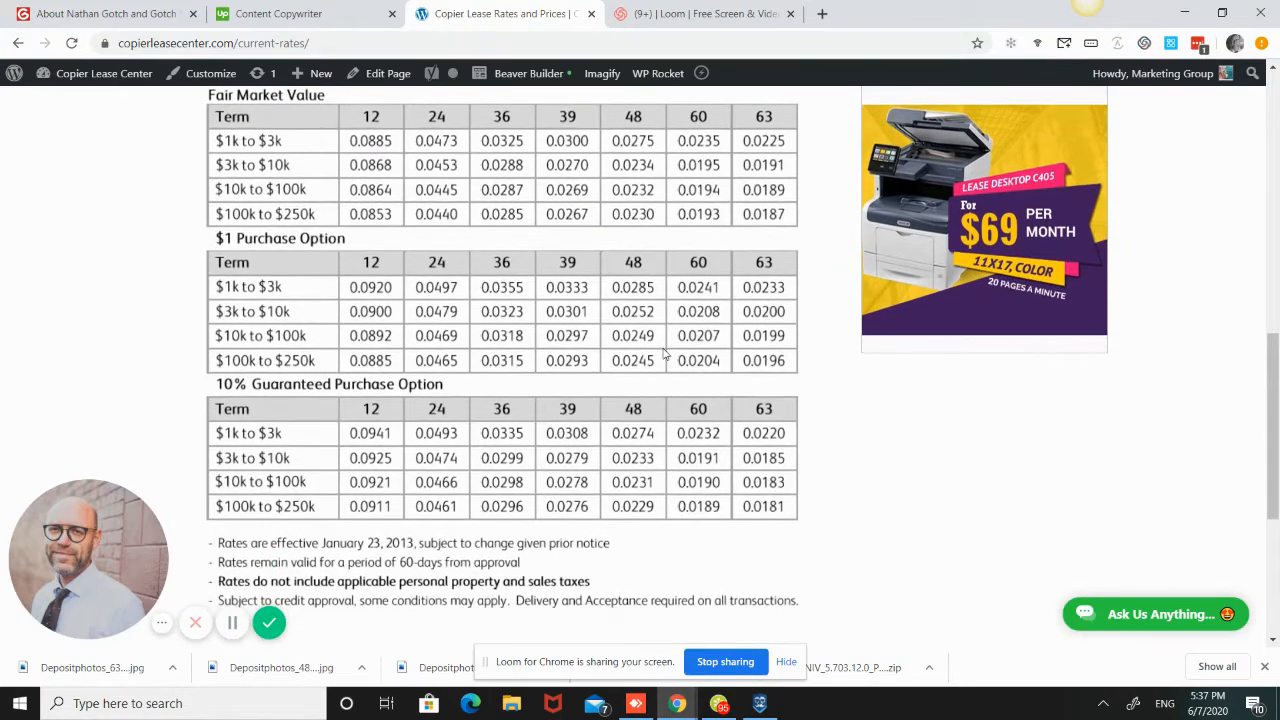
pyautogui.moveTo(640, 430)
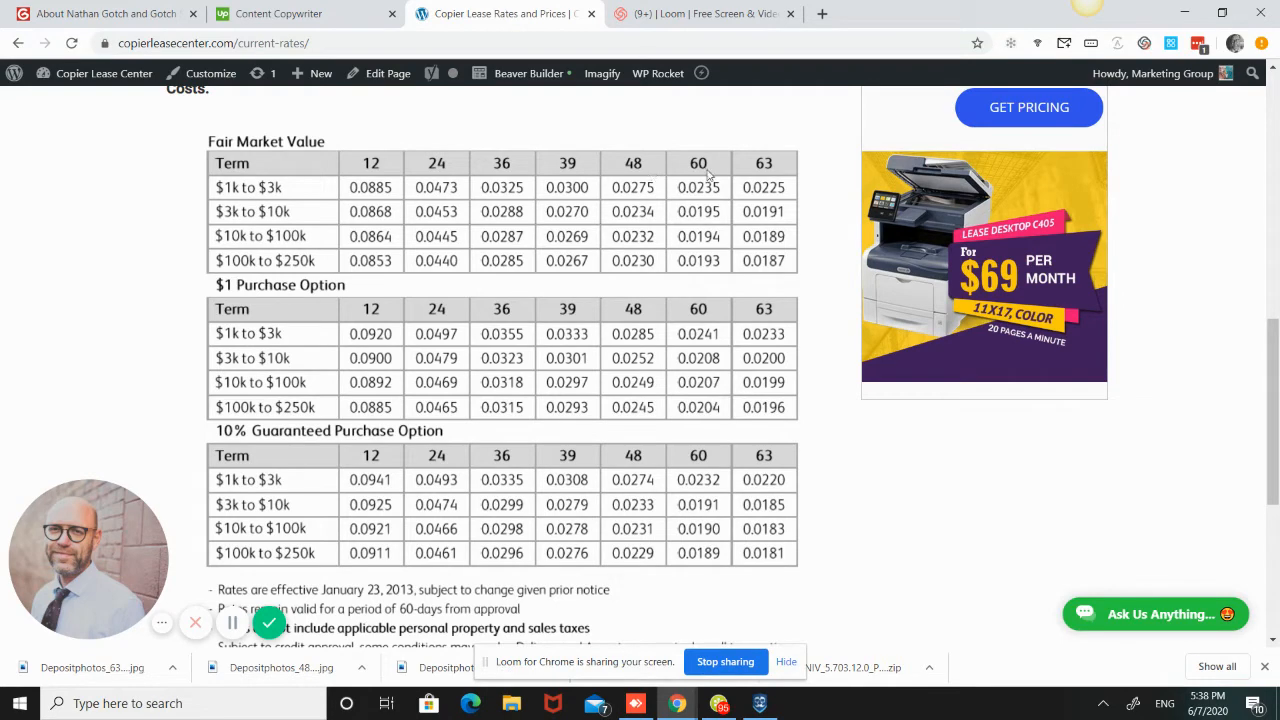
pyautogui.moveTo(704, 176)
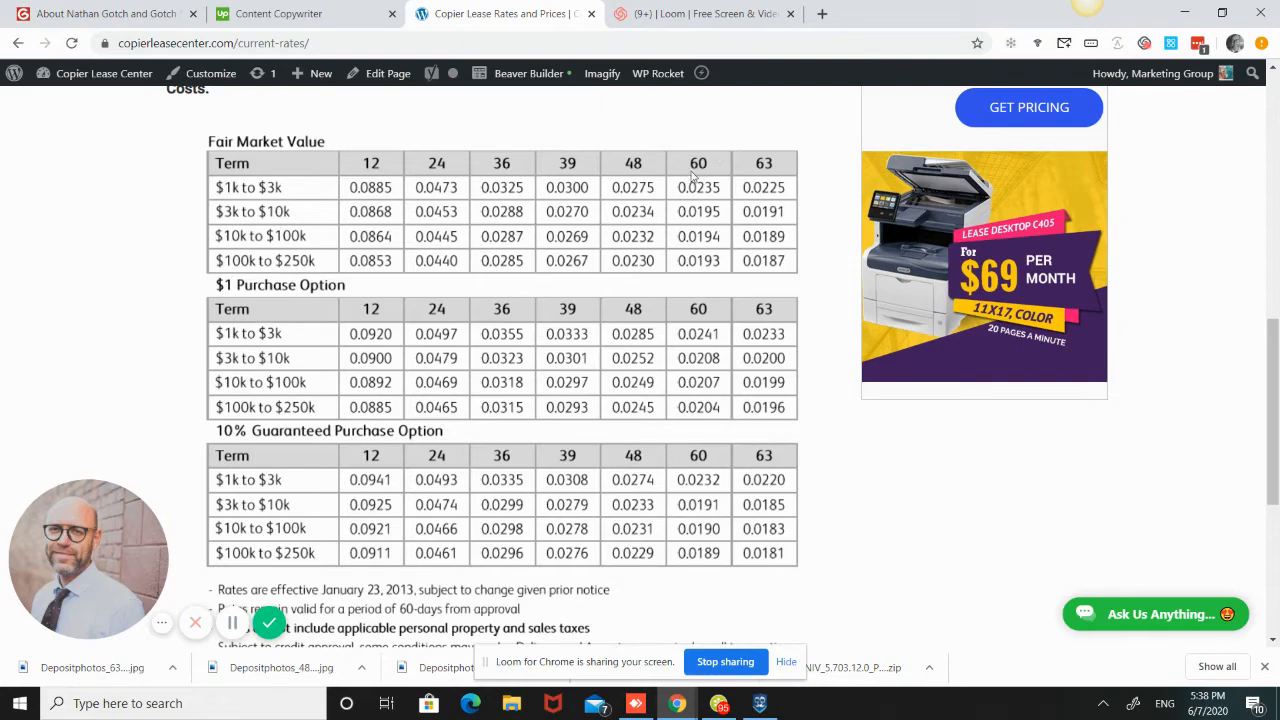
pyautogui.moveTo(698, 172)
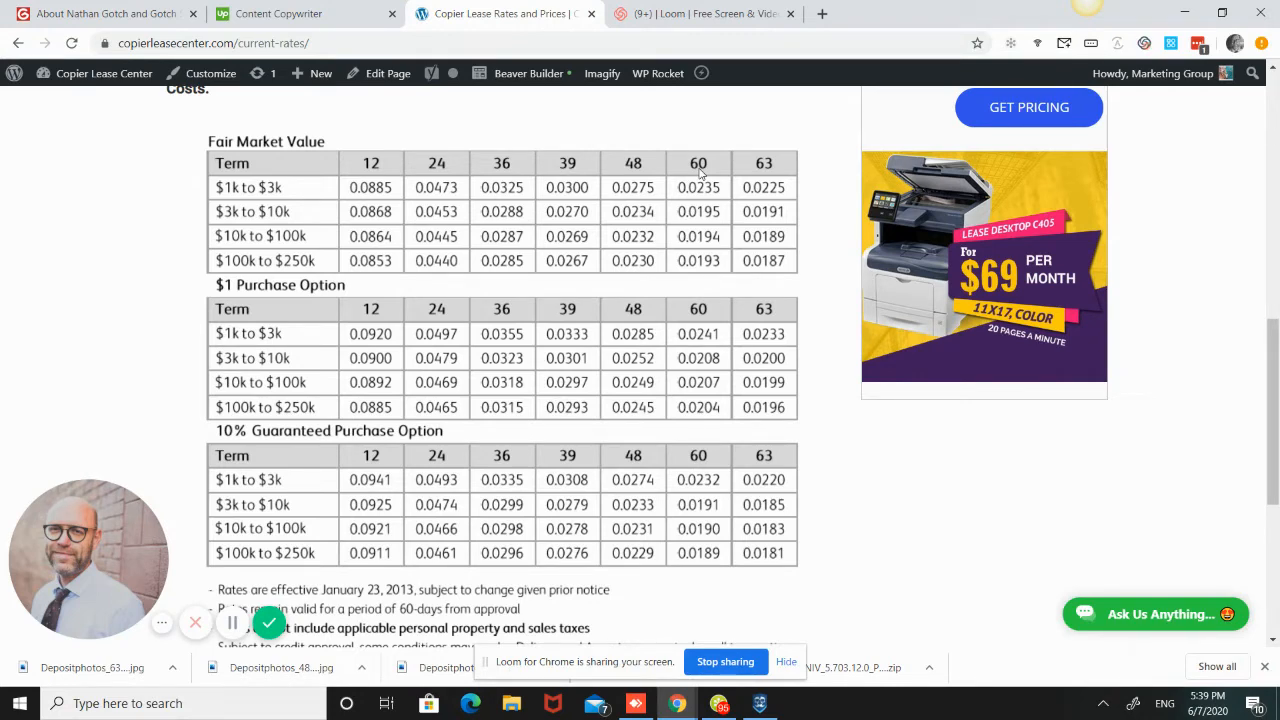
pyautogui.moveTo(704, 204)
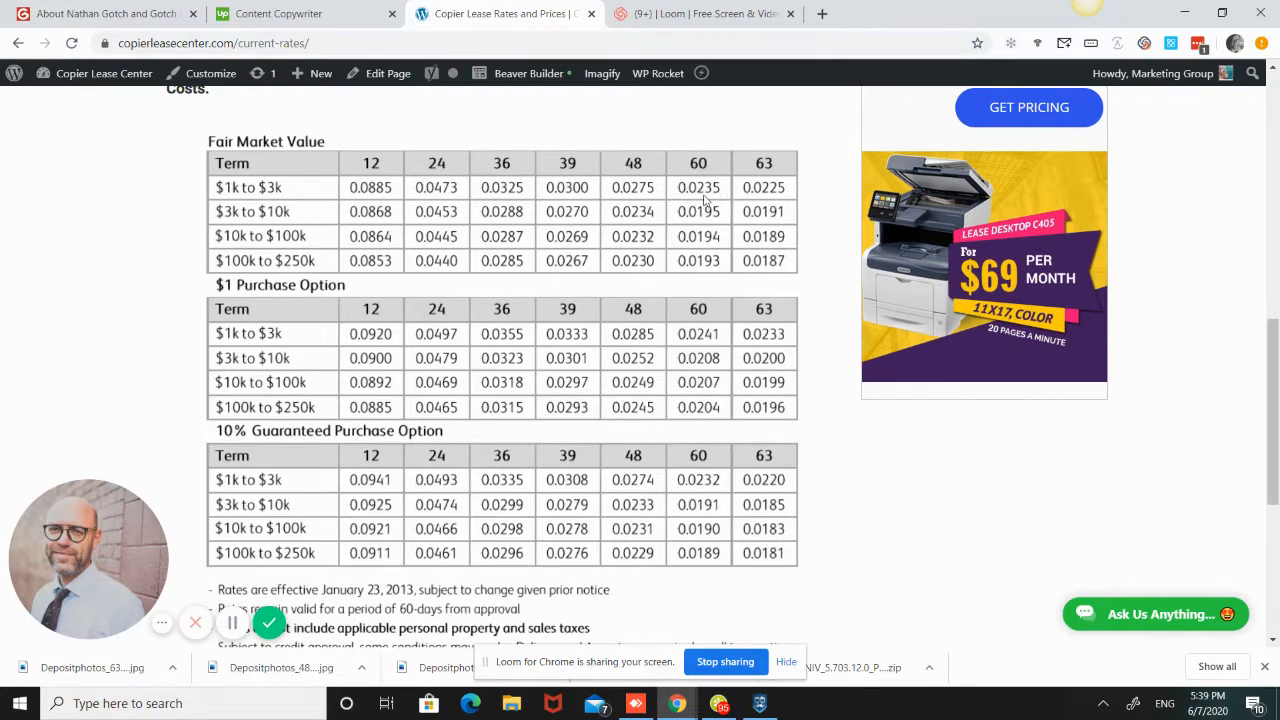
pyautogui.moveTo(704, 198)
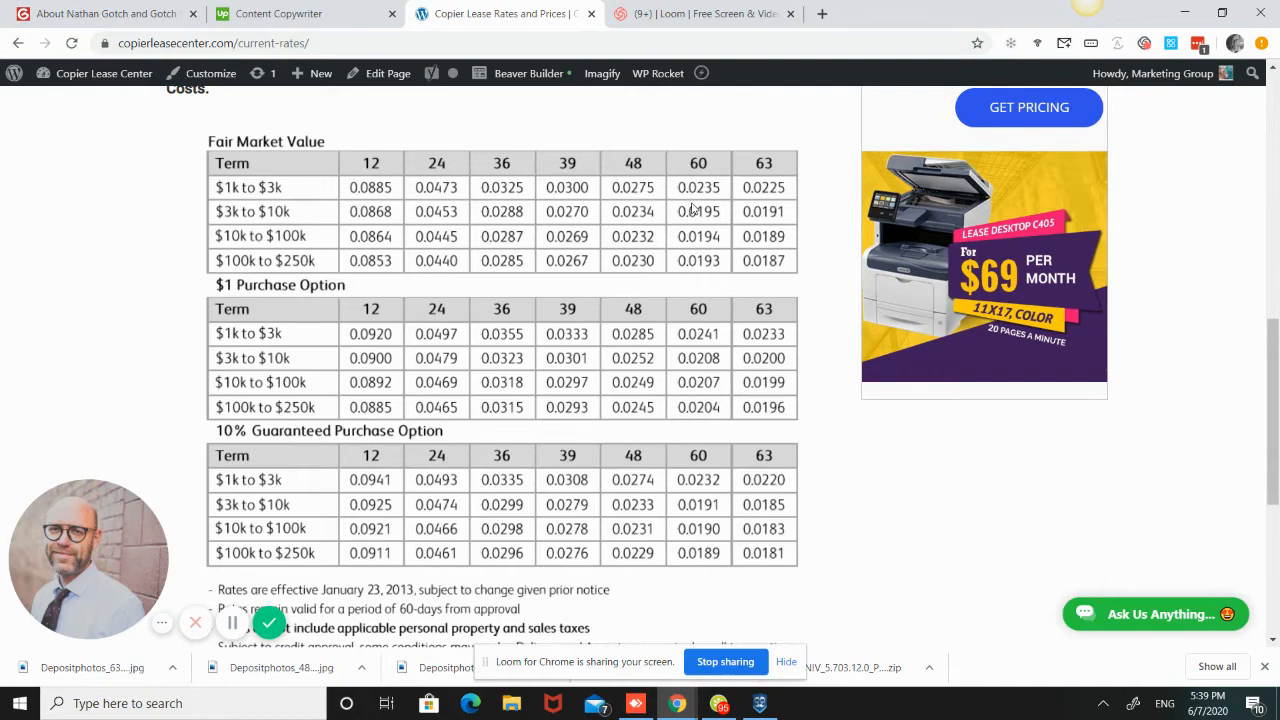
pyautogui.moveTo(710, 216)
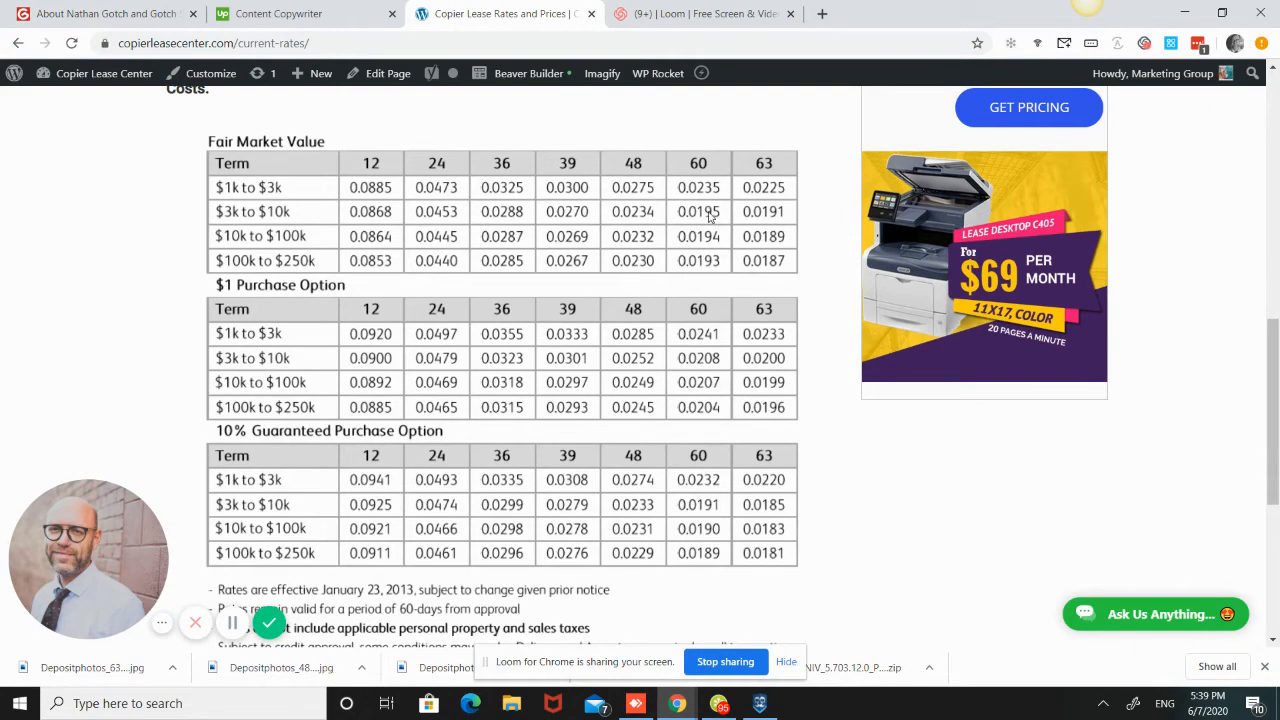
pyautogui.moveTo(712, 216)
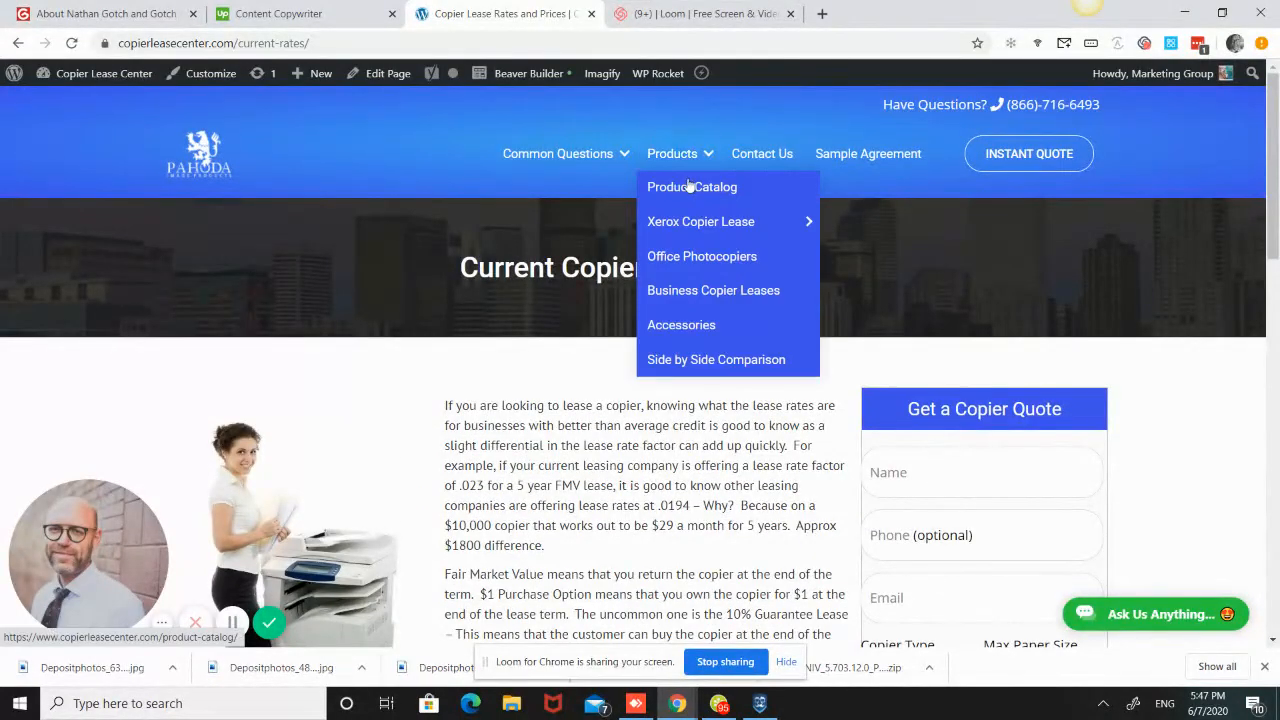
pyautogui.click(692, 188)
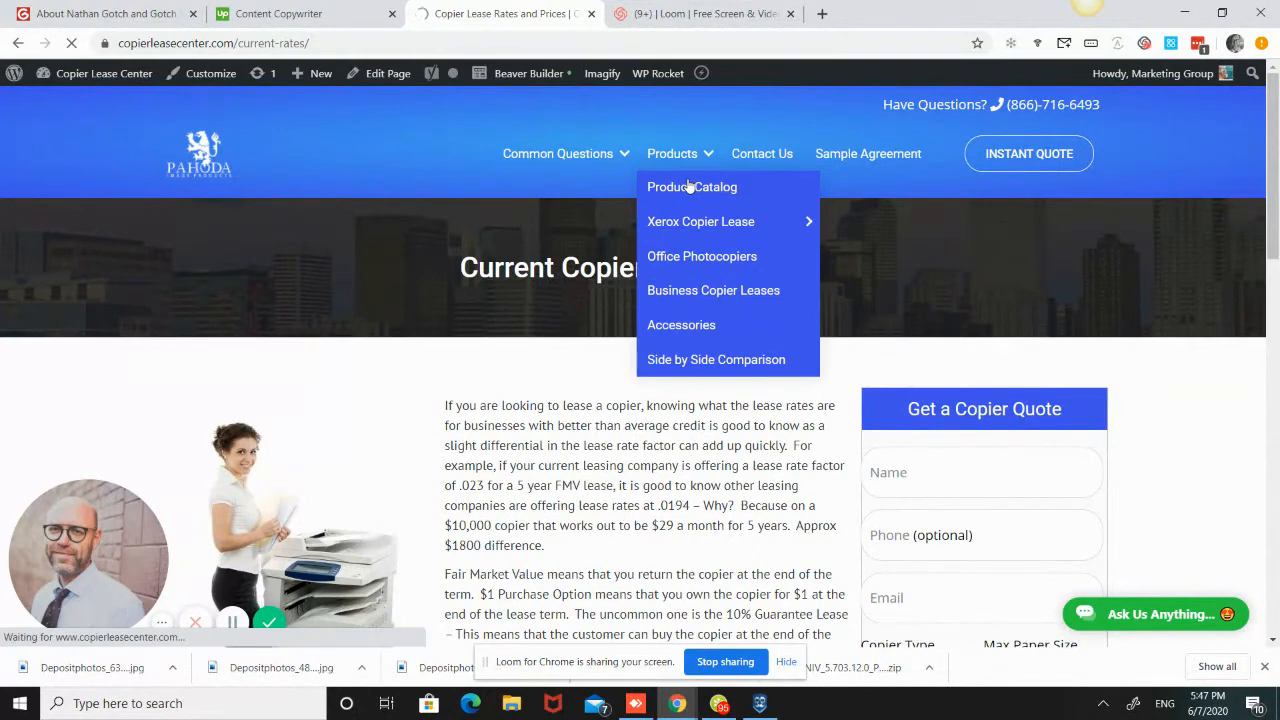
pyautogui.click(692, 188)
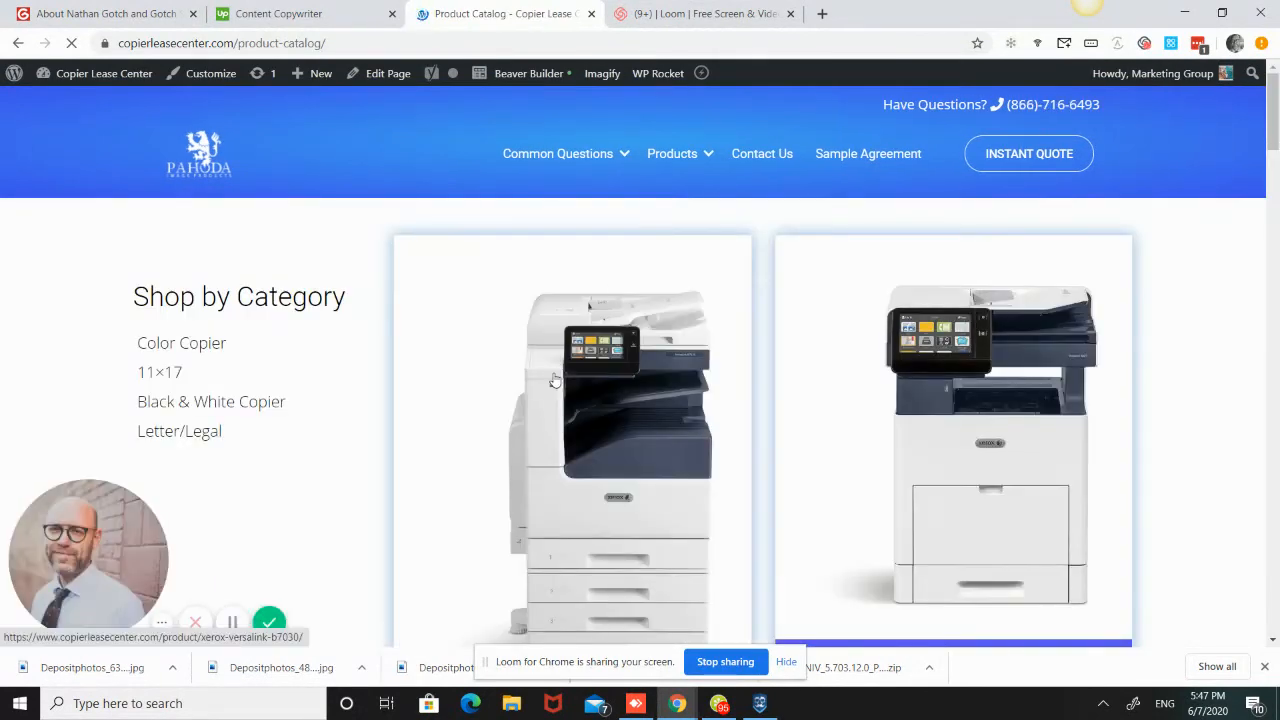
pyautogui.scroll(-3)
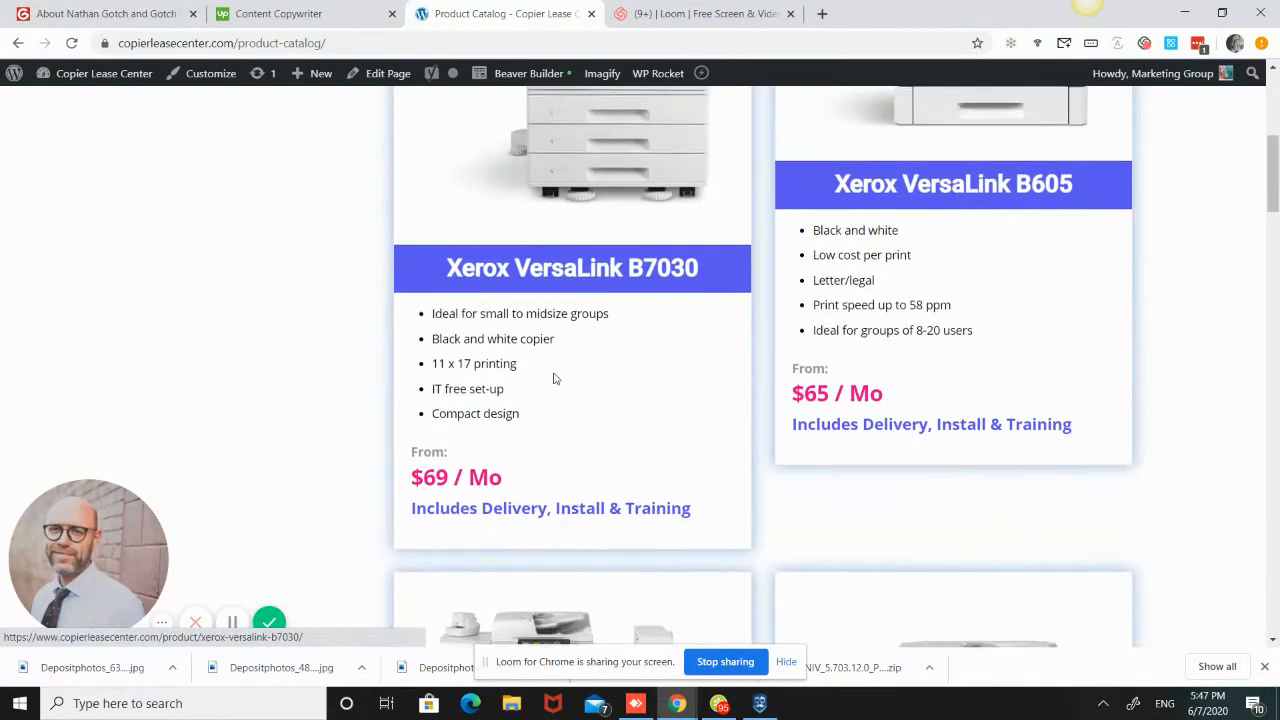
pyautogui.scroll(-3)
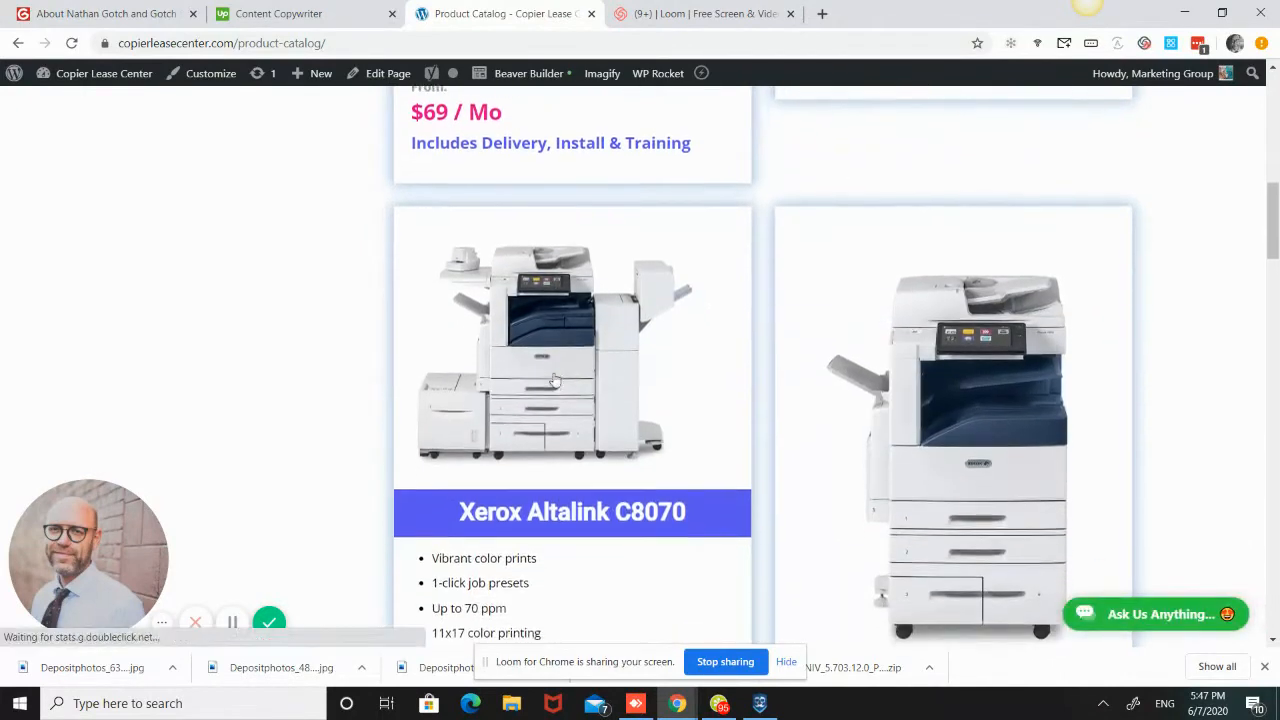
pyautogui.scroll(-3)
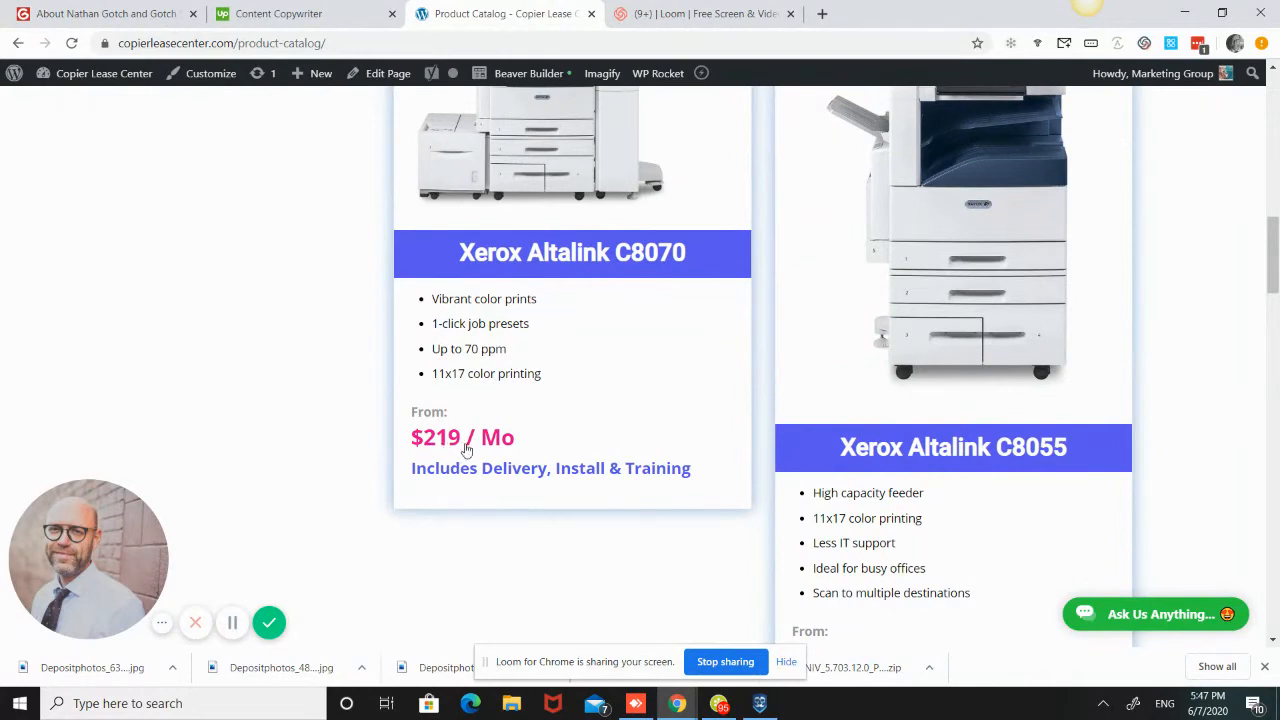
pyautogui.moveTo(588, 440)
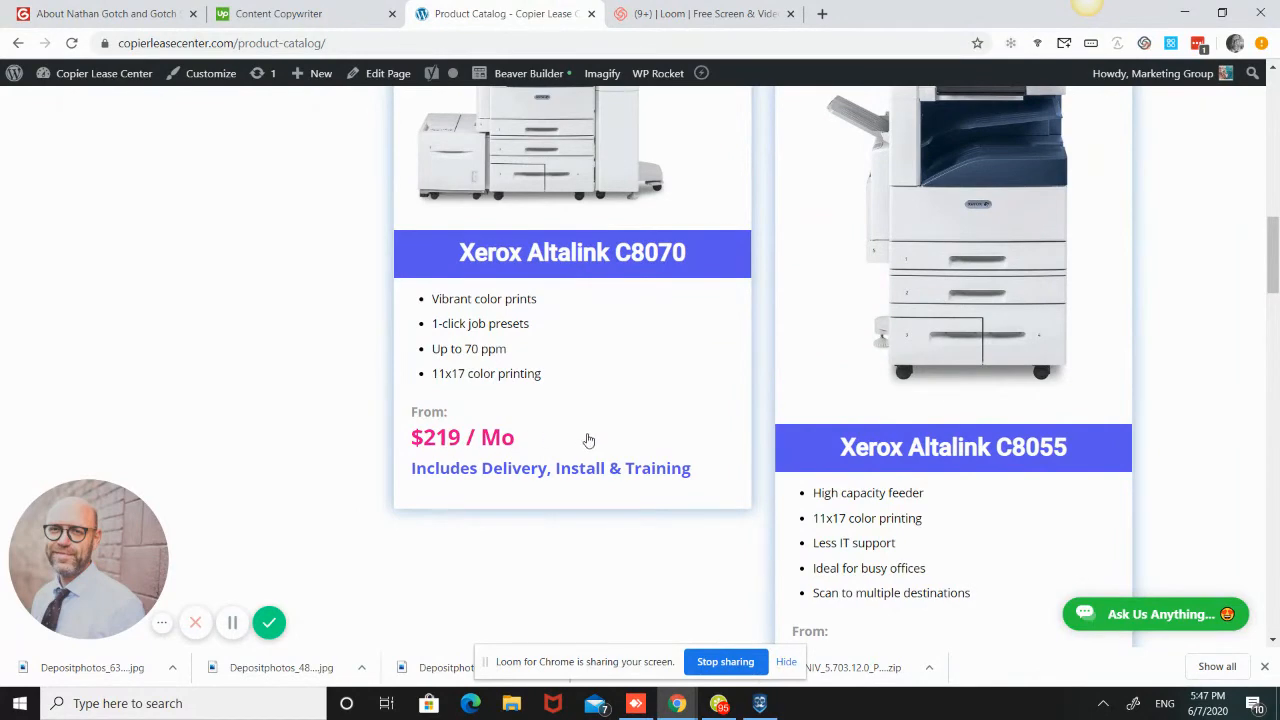
pyautogui.moveTo(440, 344)
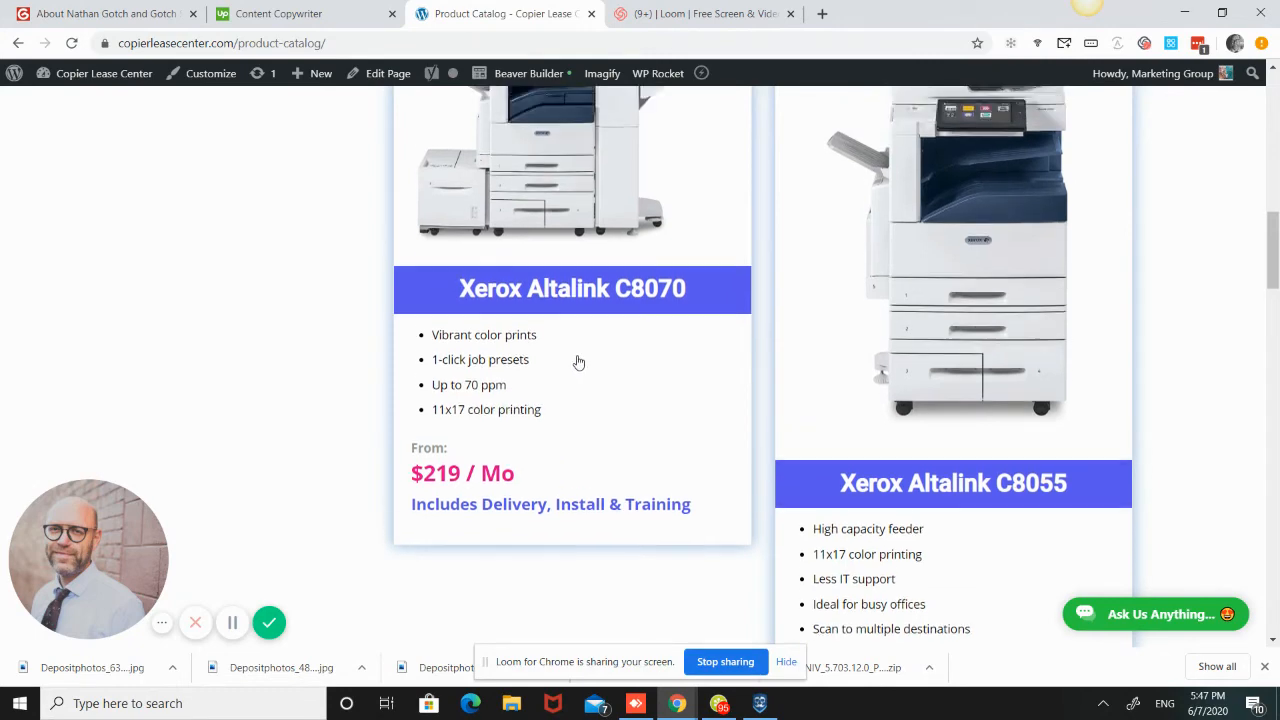
pyautogui.scroll(-3)
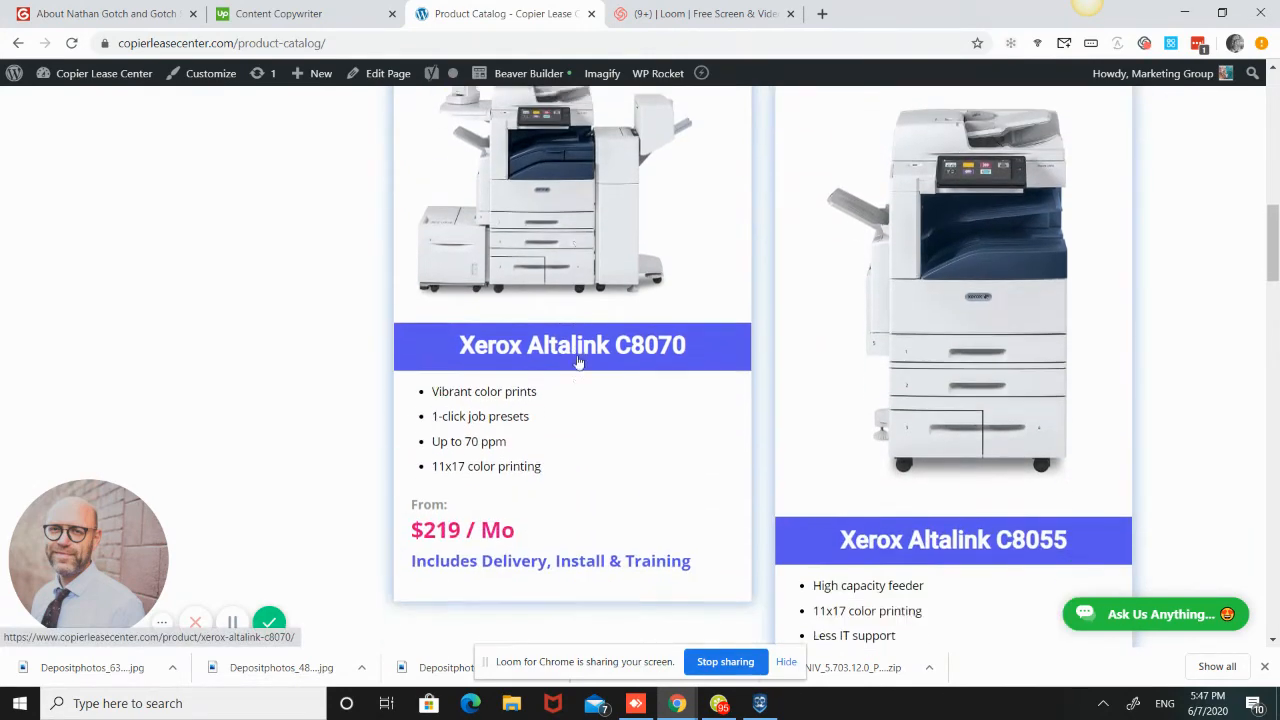
pyautogui.scroll(-3)
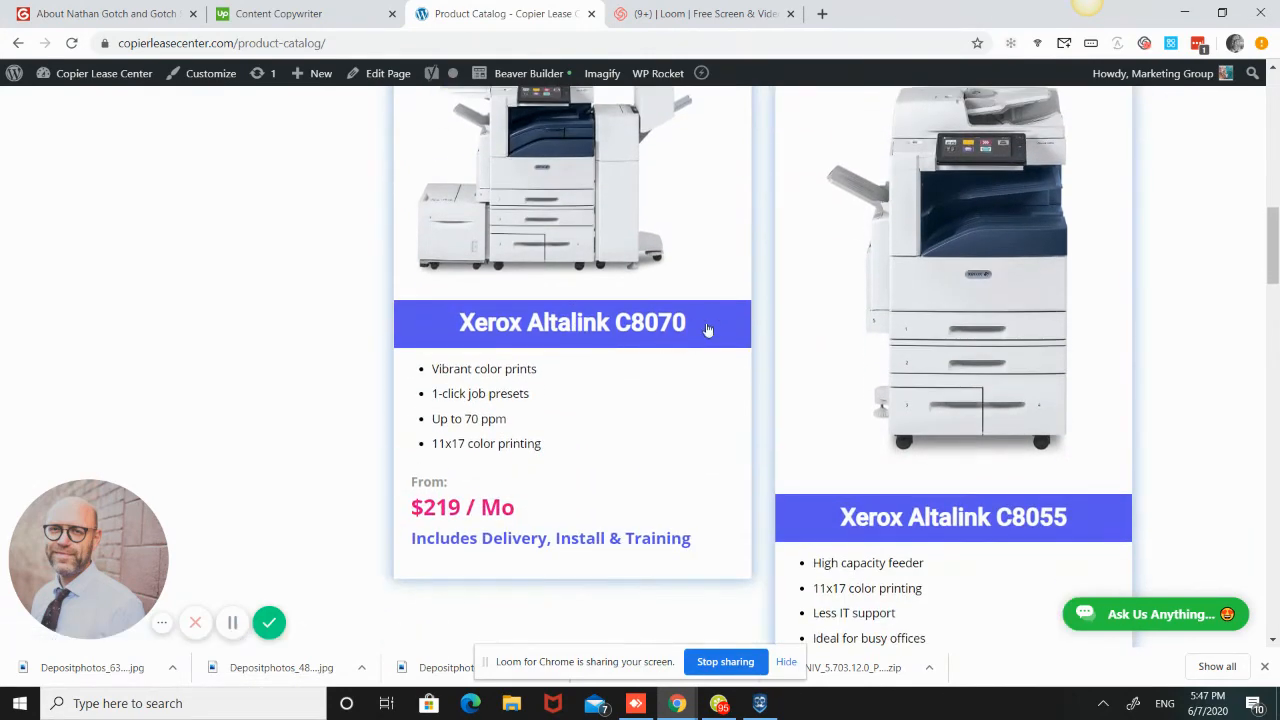
pyautogui.moveTo(684, 336)
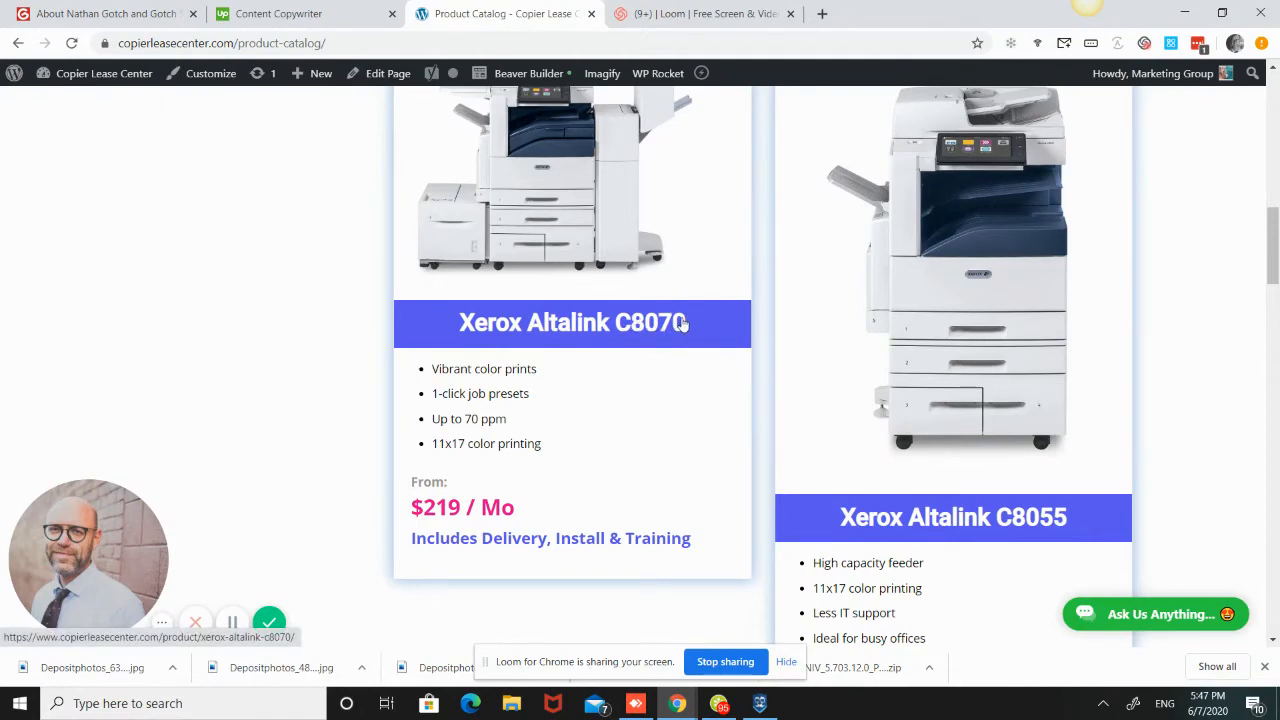
pyautogui.moveTo(684, 322)
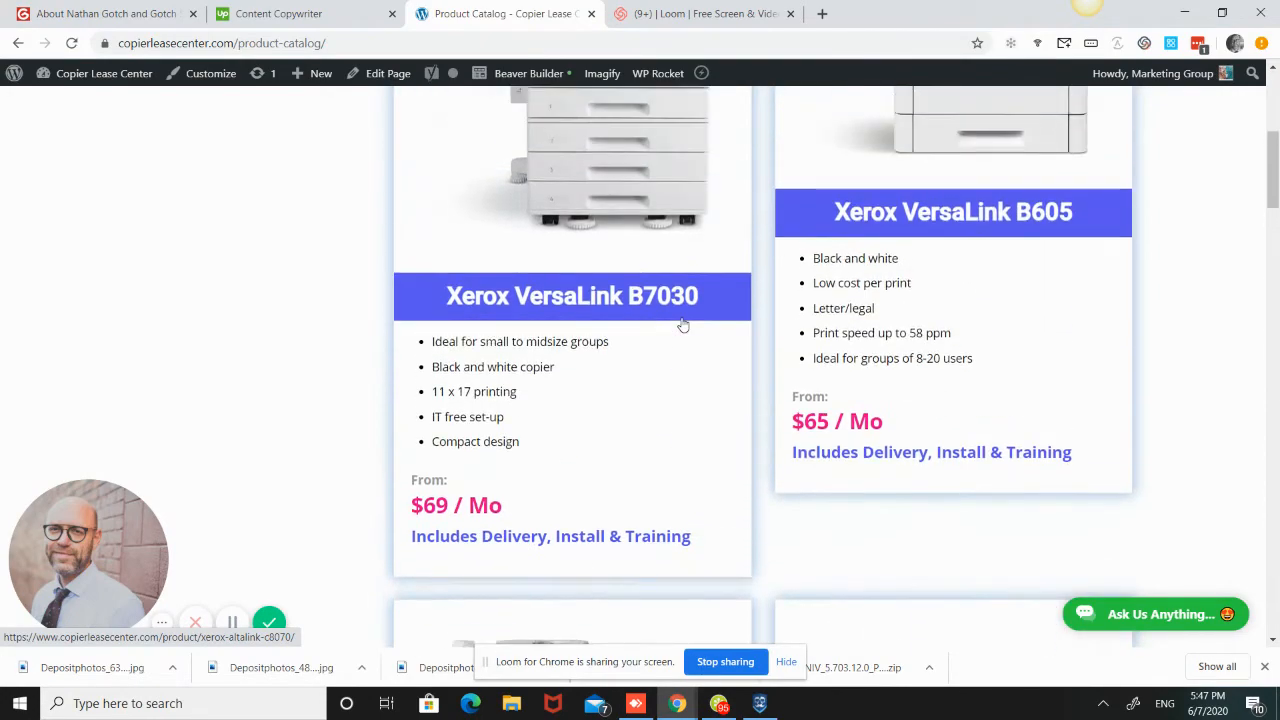
pyautogui.moveTo(628, 388)
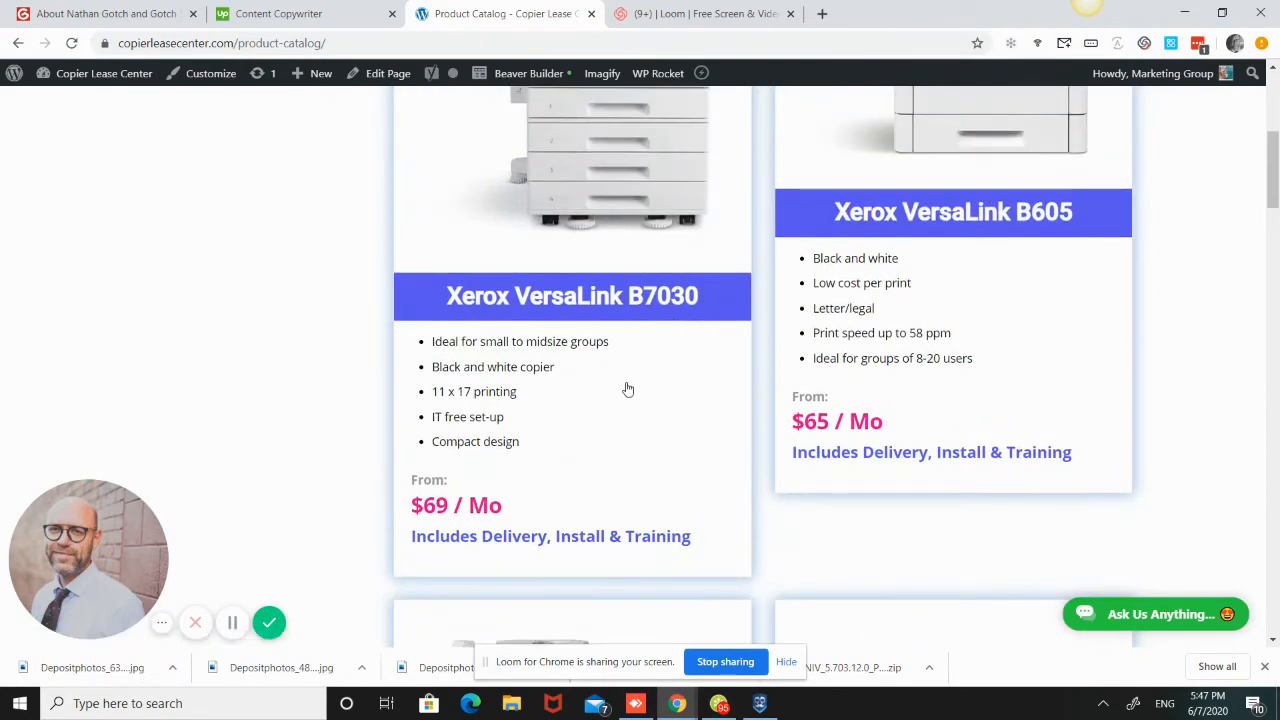
pyautogui.scroll(3)
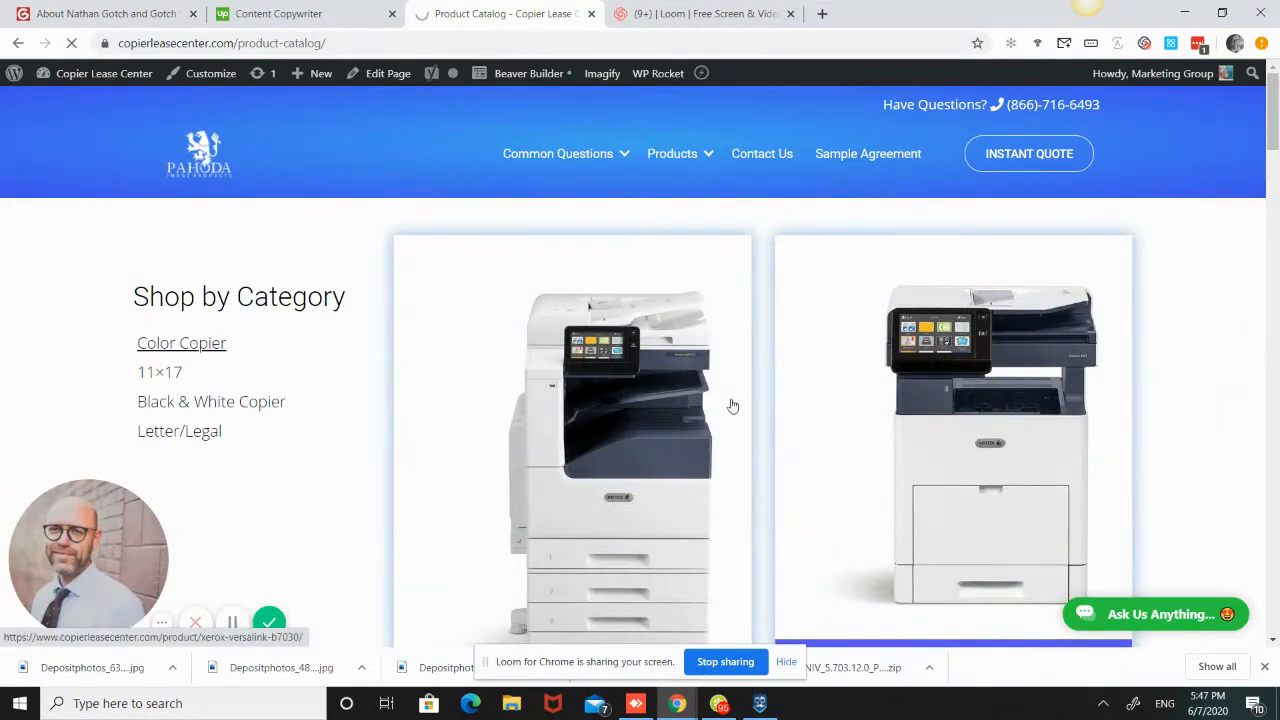
# Step: Filter to the Color Copier archive and scroll through the Xerox Altalink C8070, C8055, C8045 and C8035 listings
pyautogui.click(180, 342)
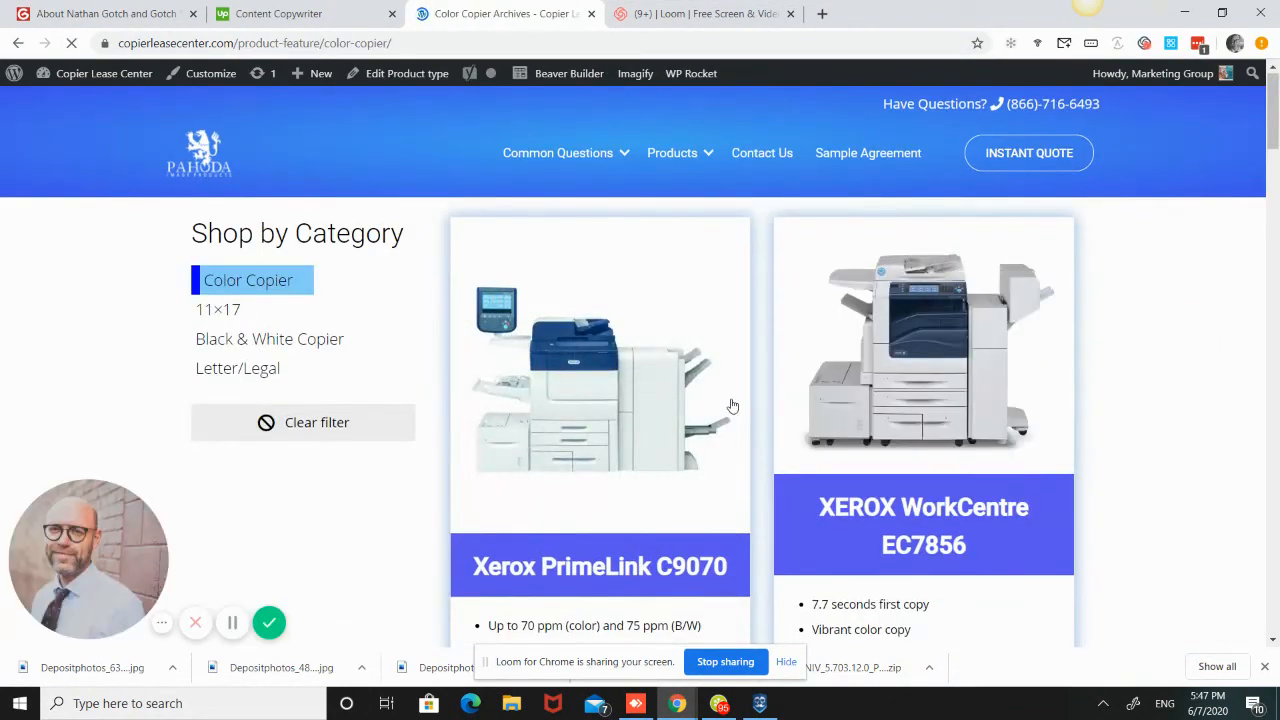
pyautogui.scroll(-3)
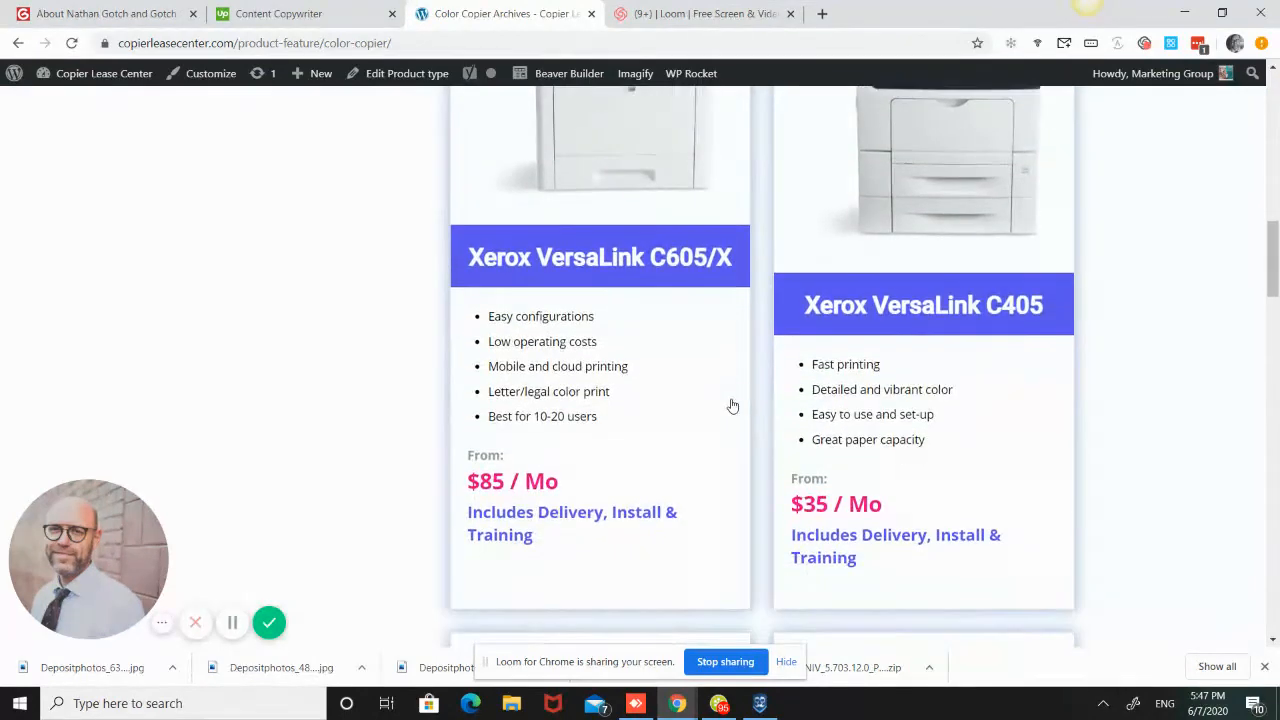
pyautogui.scroll(-3)
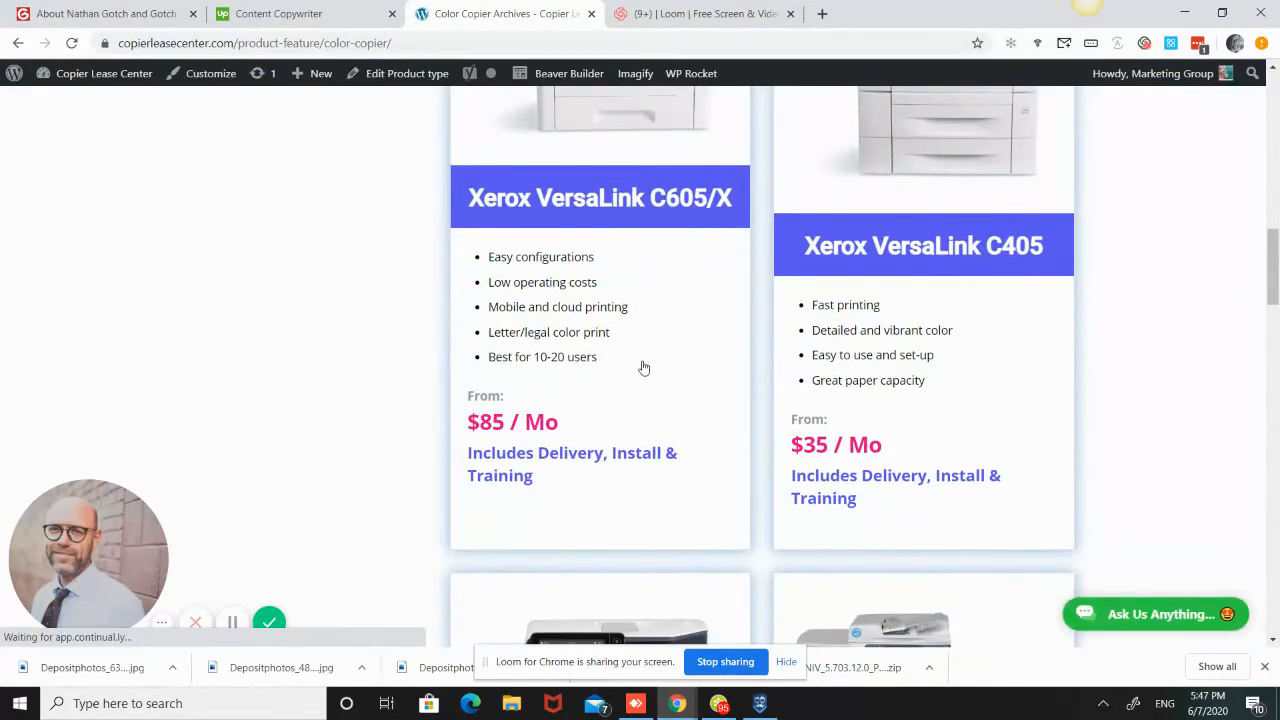
pyautogui.scroll(-3)
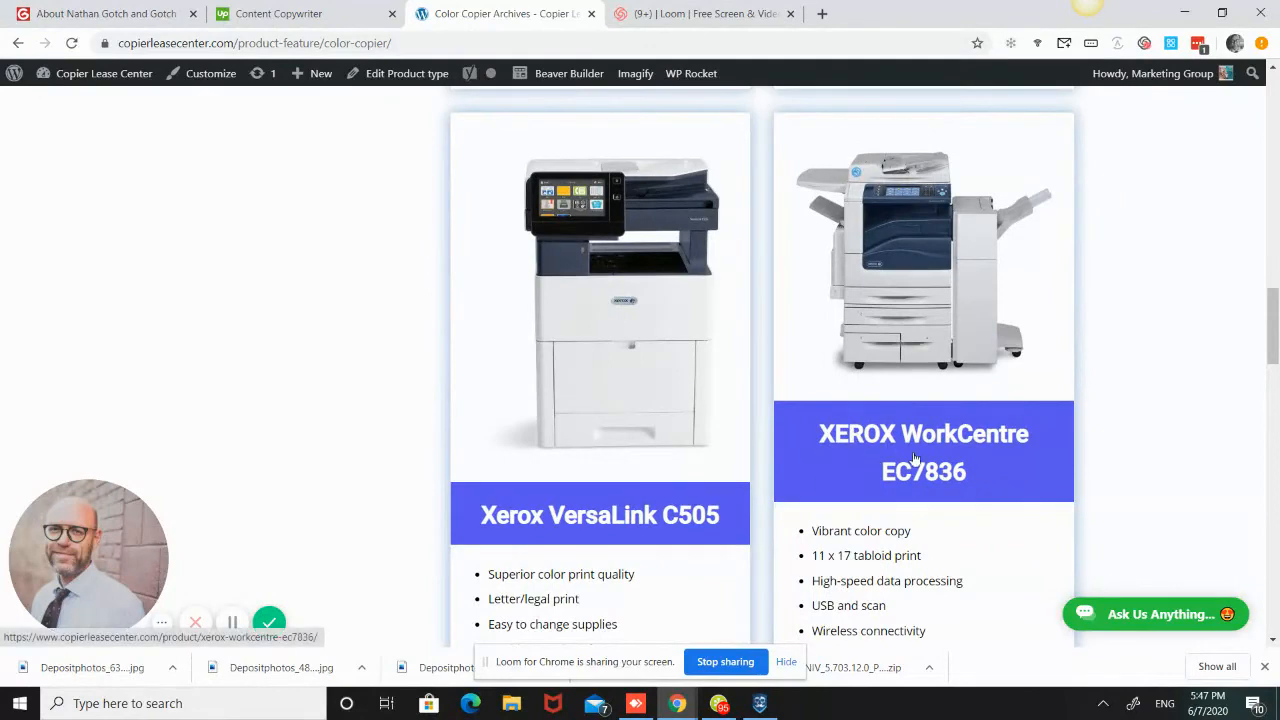
pyautogui.scroll(-3)
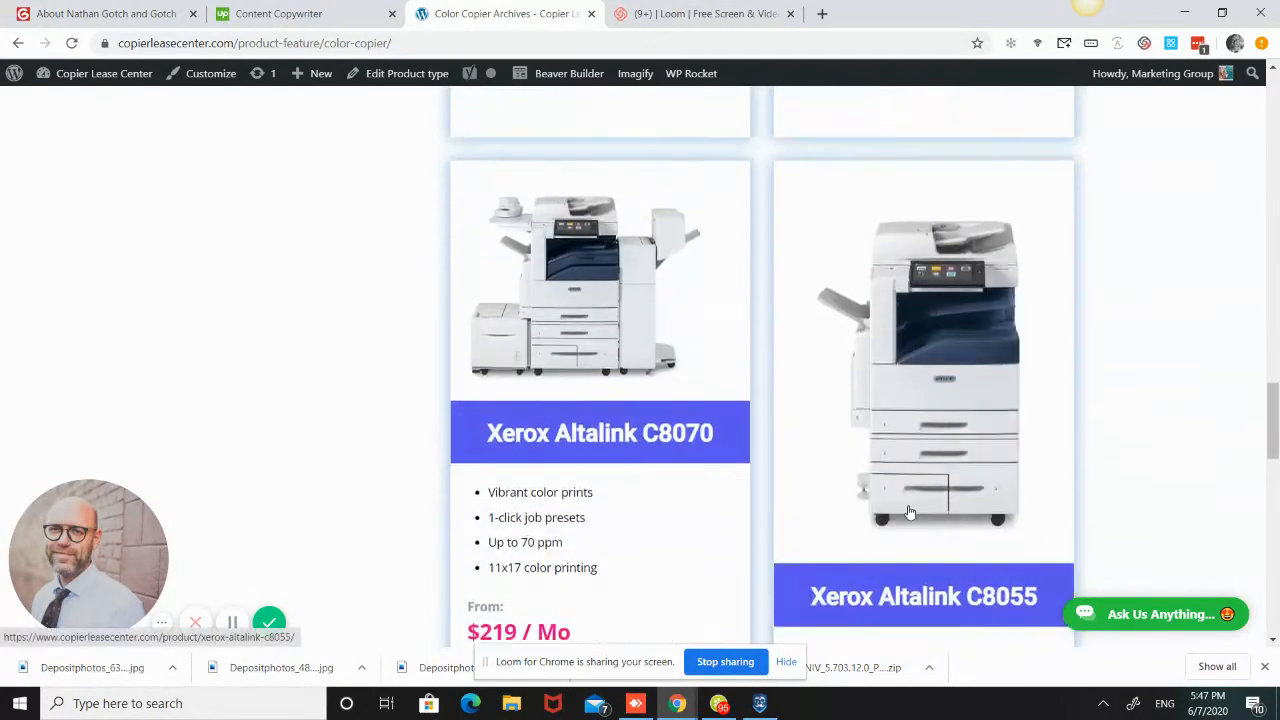
pyautogui.scroll(-3)
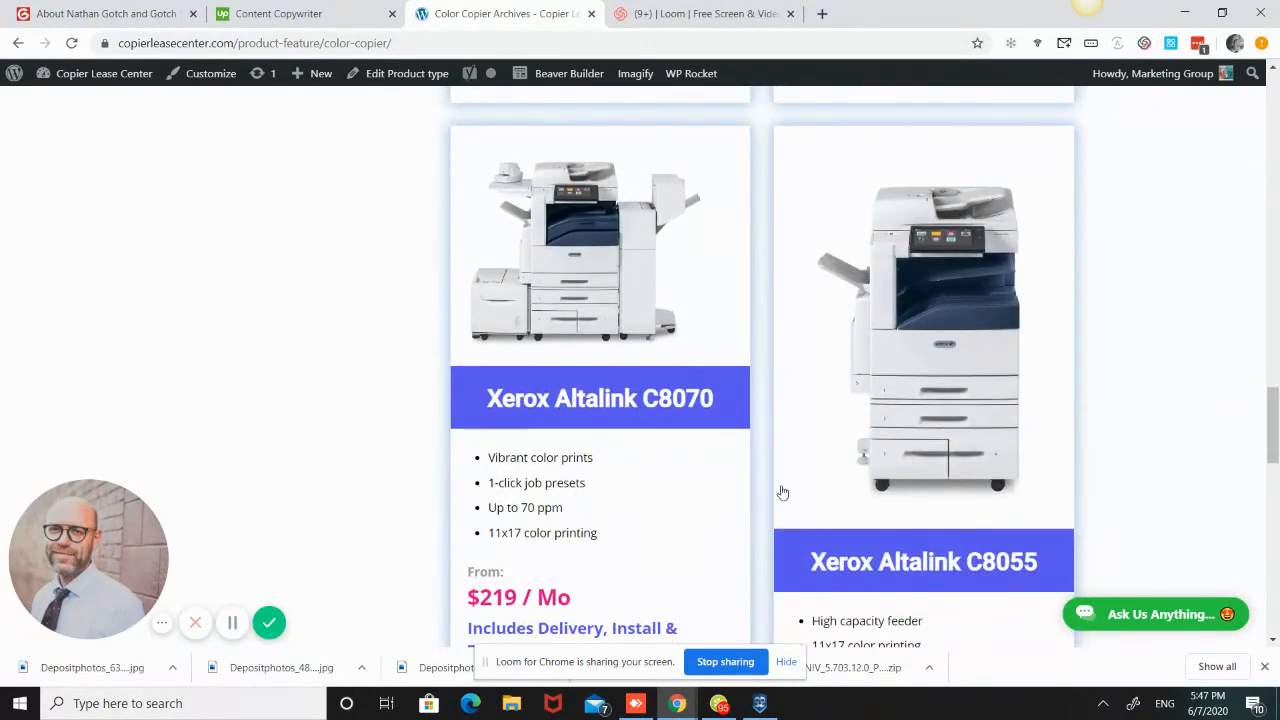
pyautogui.scroll(-3)
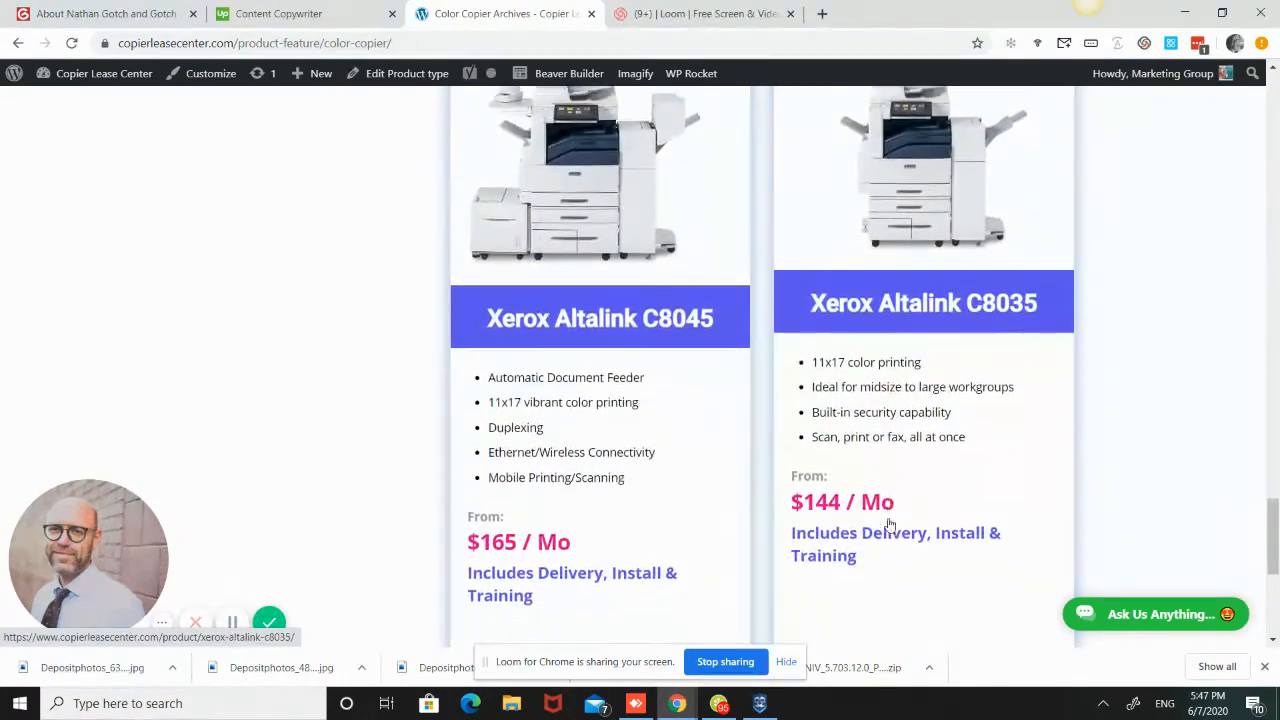
pyautogui.scroll(-3)
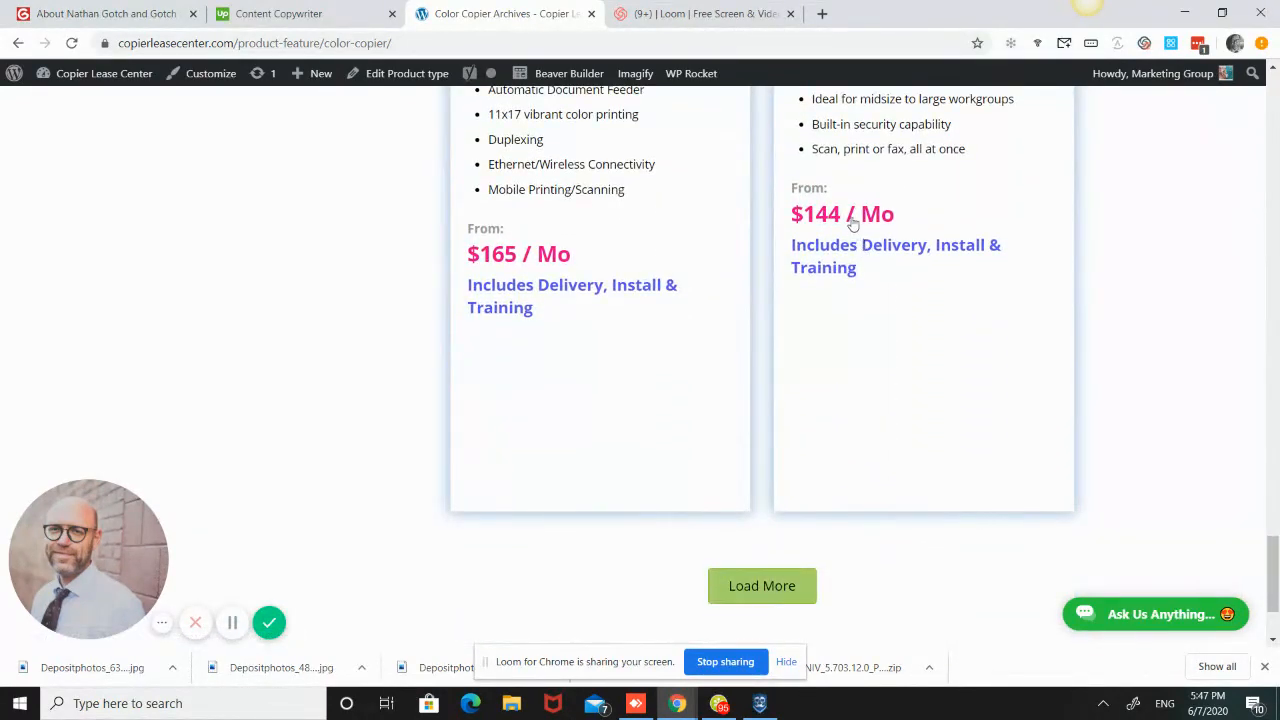
pyautogui.scroll(-3)
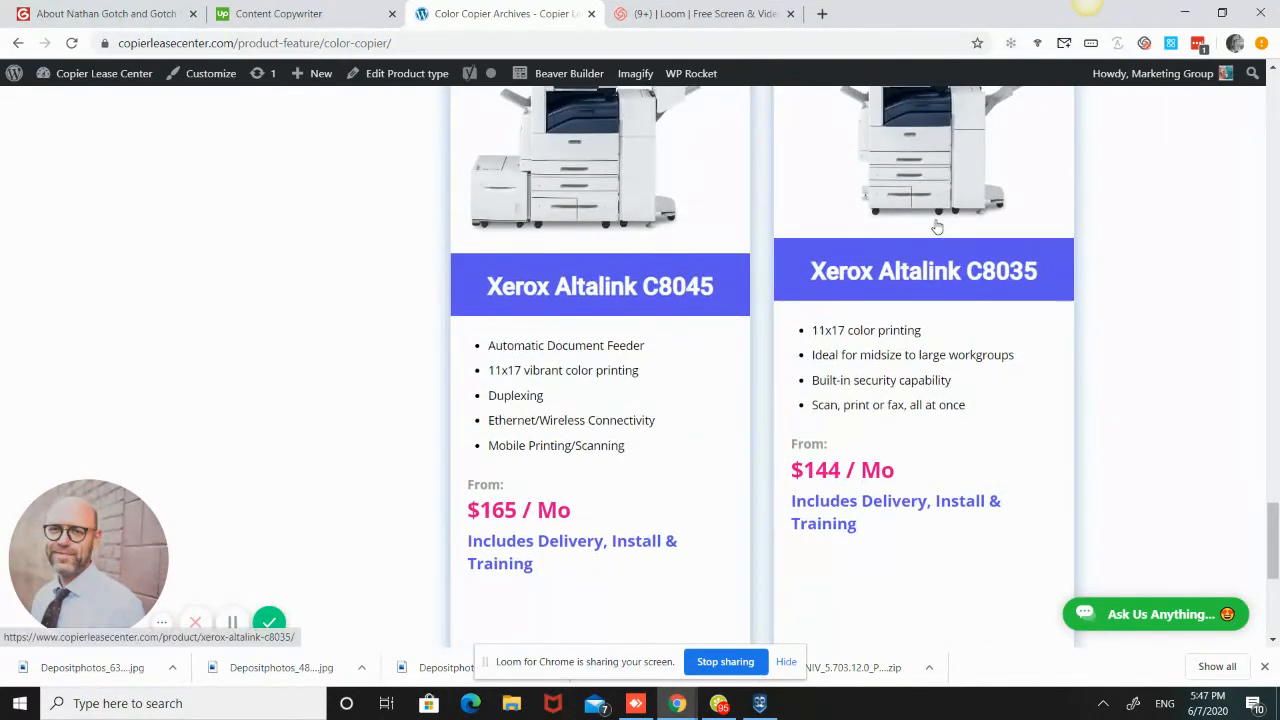
pyautogui.moveTo(936, 224)
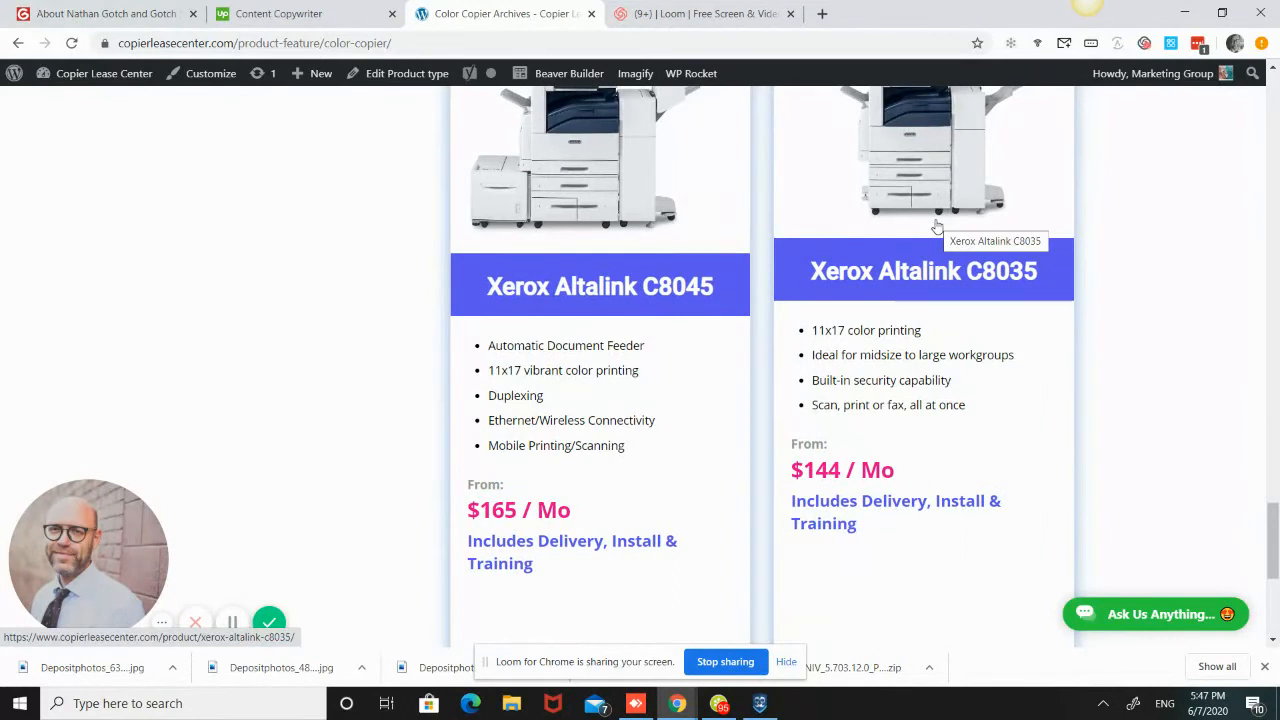
pyautogui.scroll(-3)
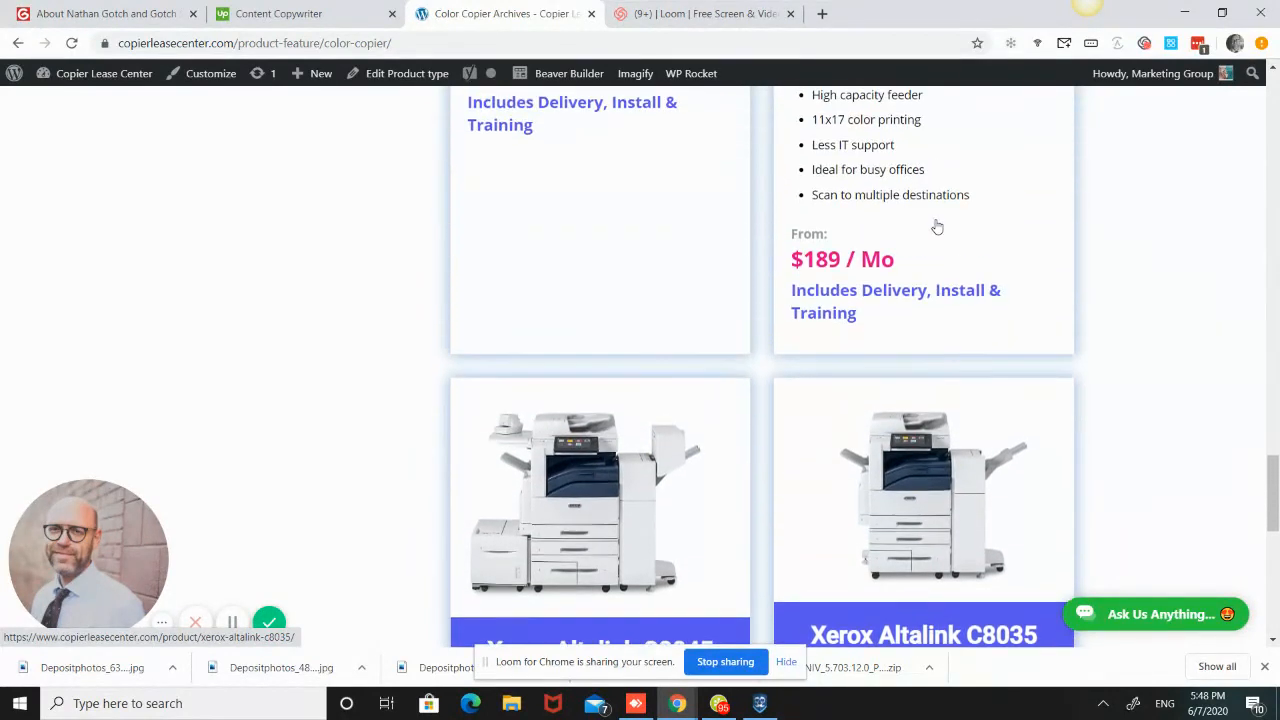
pyautogui.scroll(-3)
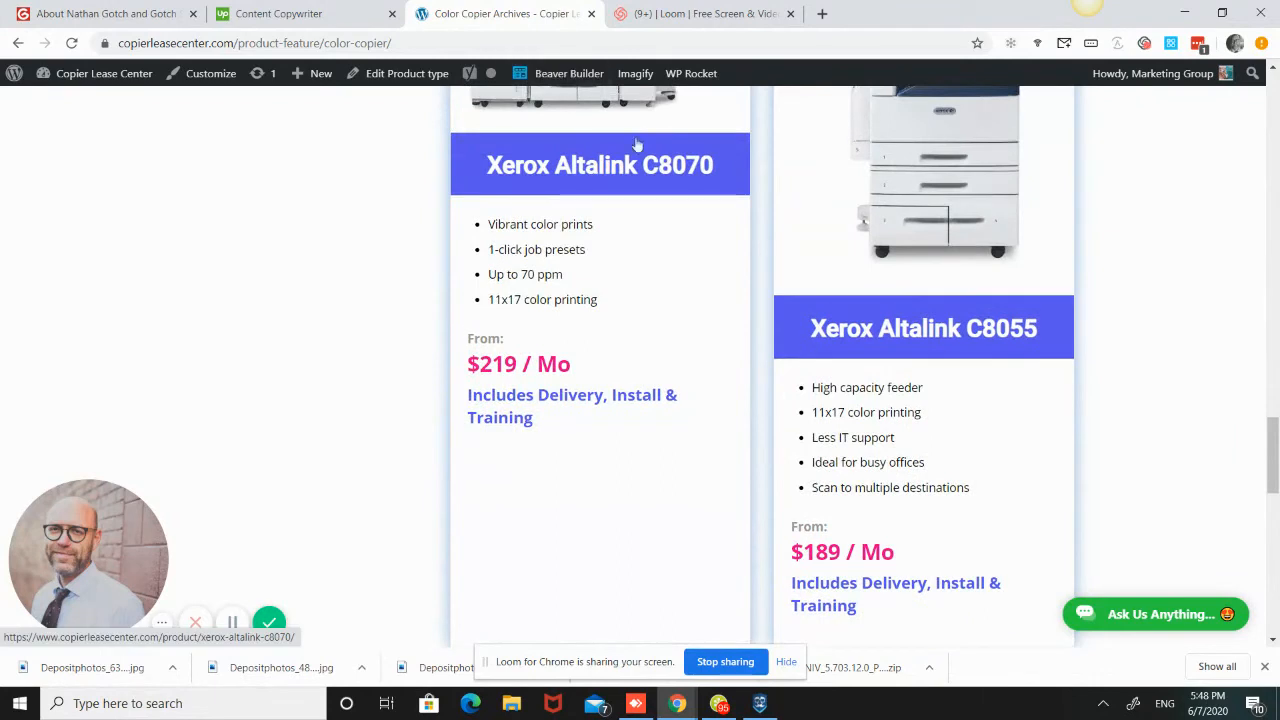
pyautogui.moveTo(646, 244)
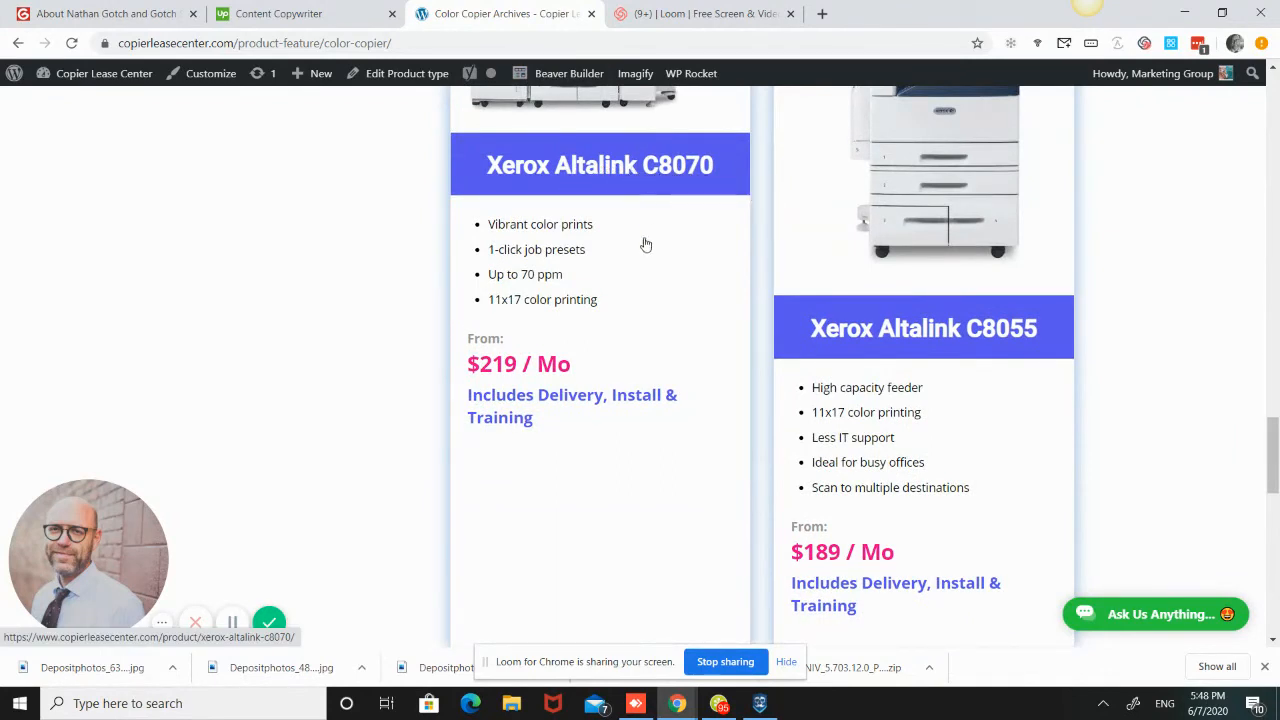
pyautogui.moveTo(560, 252)
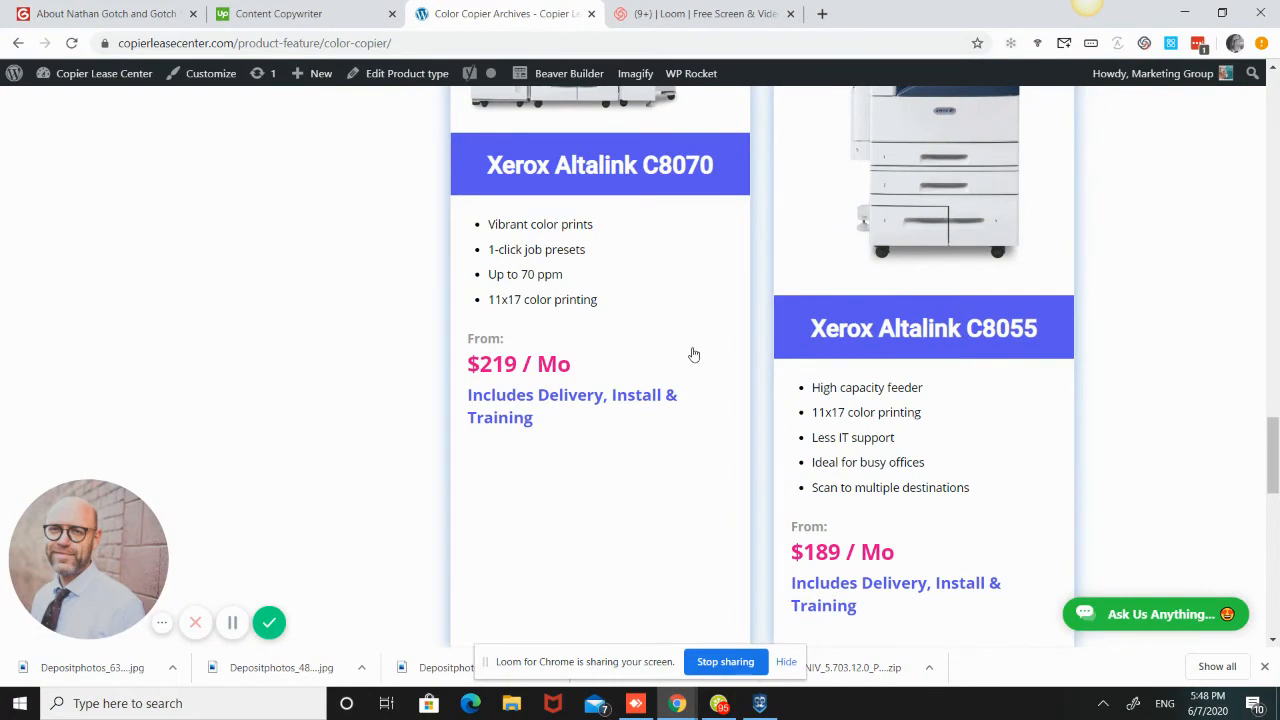
pyautogui.scroll(-3)
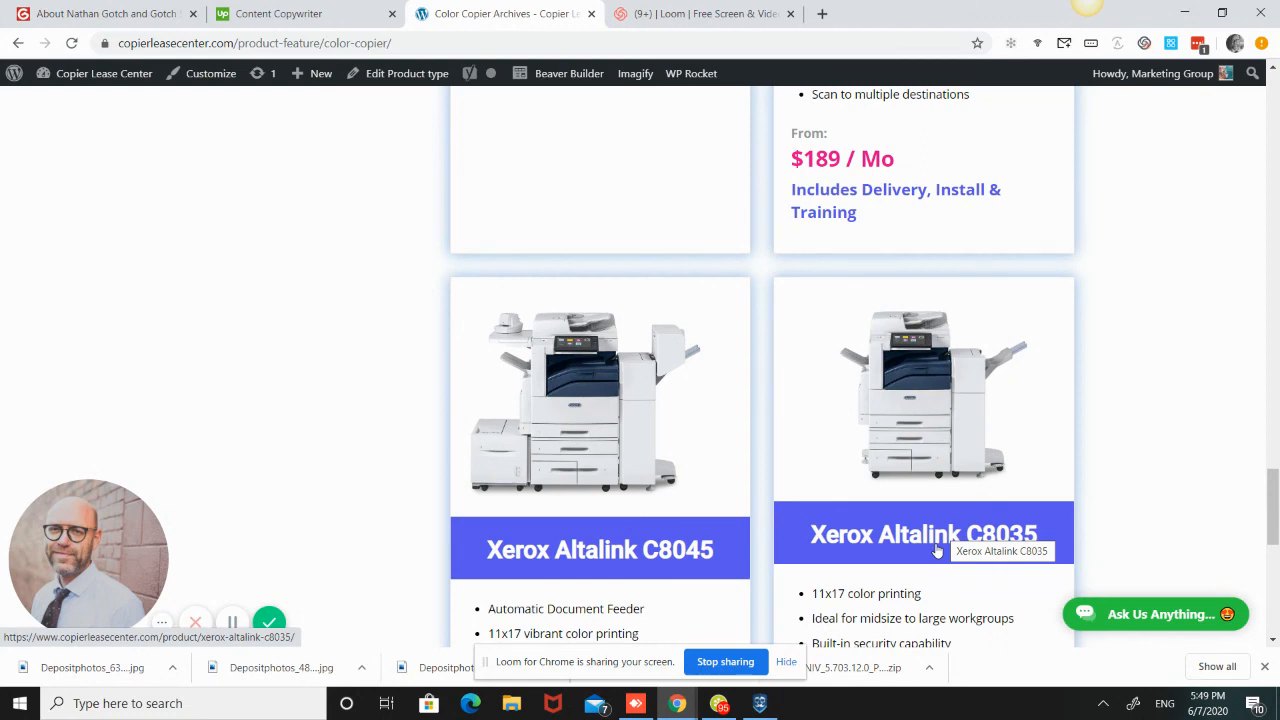
pyautogui.scroll(-3)
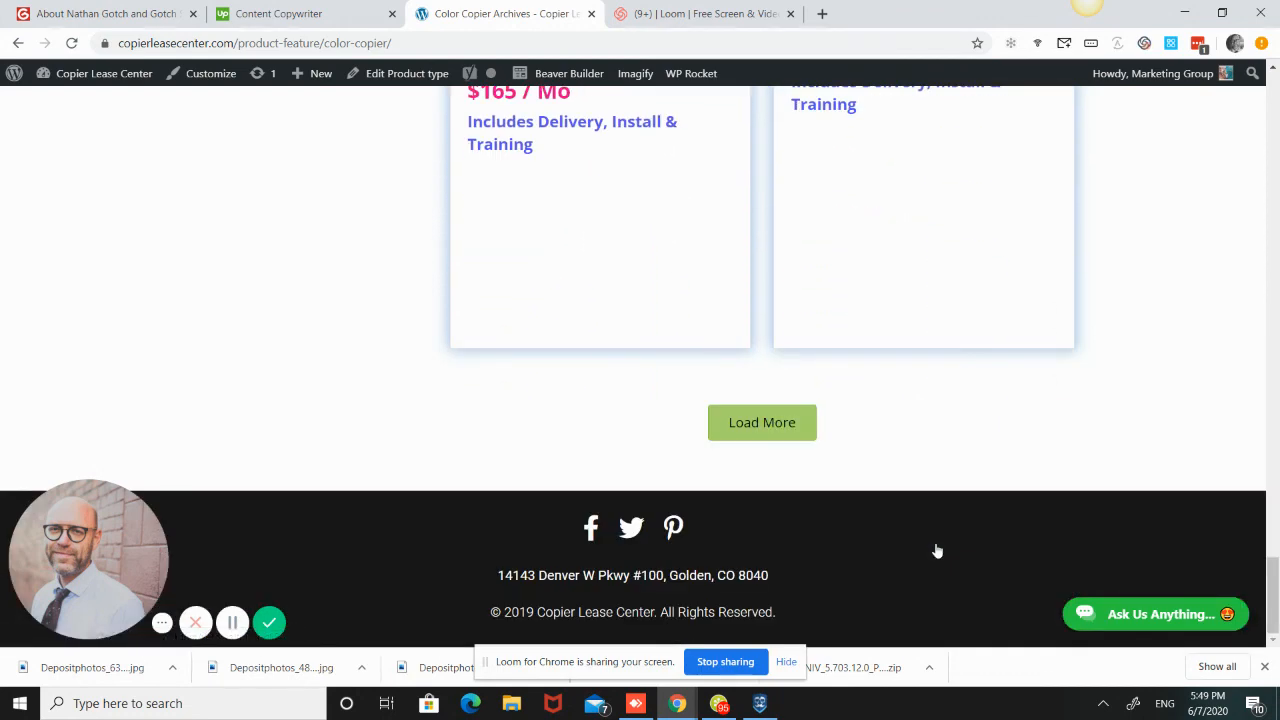